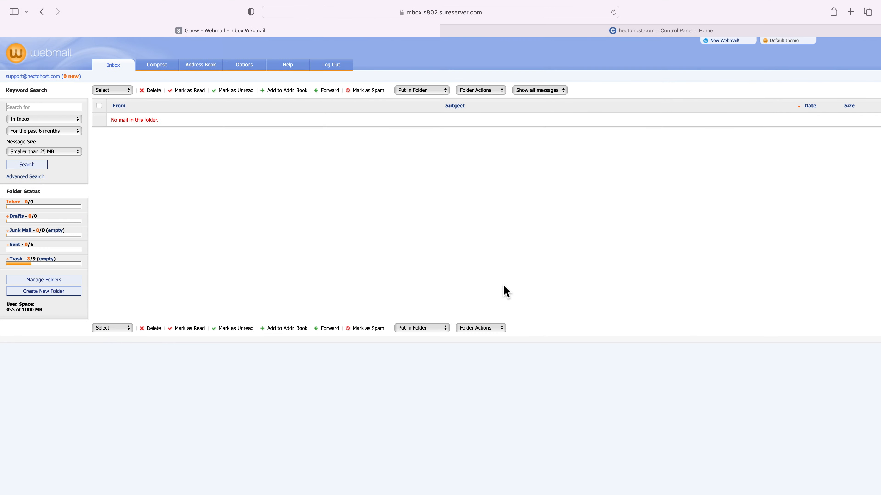
mouse_move(491, 296)
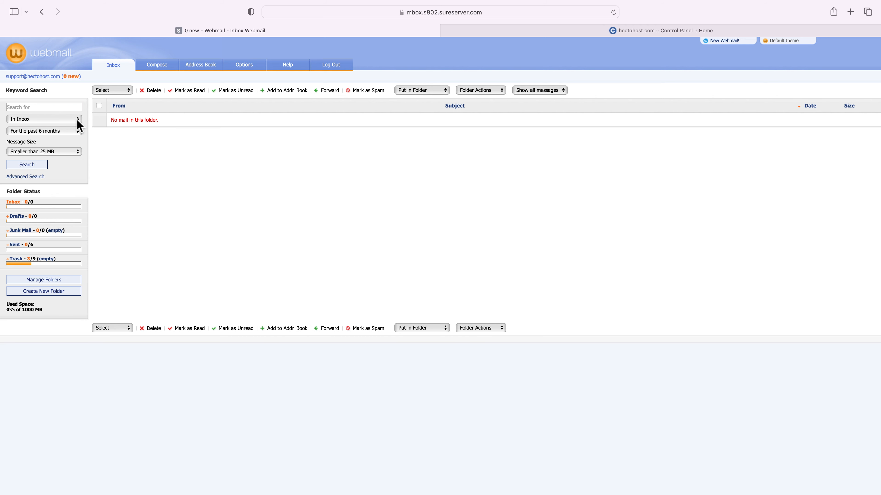
mouse_move(164, 178)
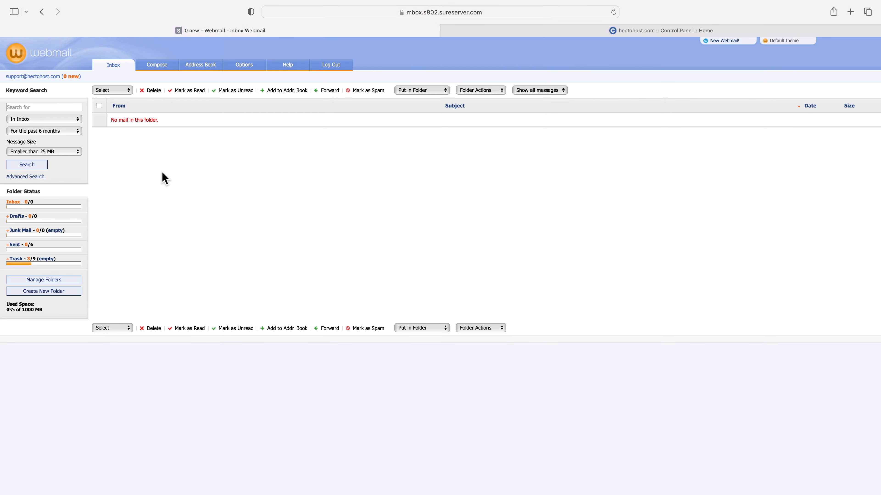
Compose a test message to the Gmail address with subject 'testing the' and send it
left_click(156, 65)
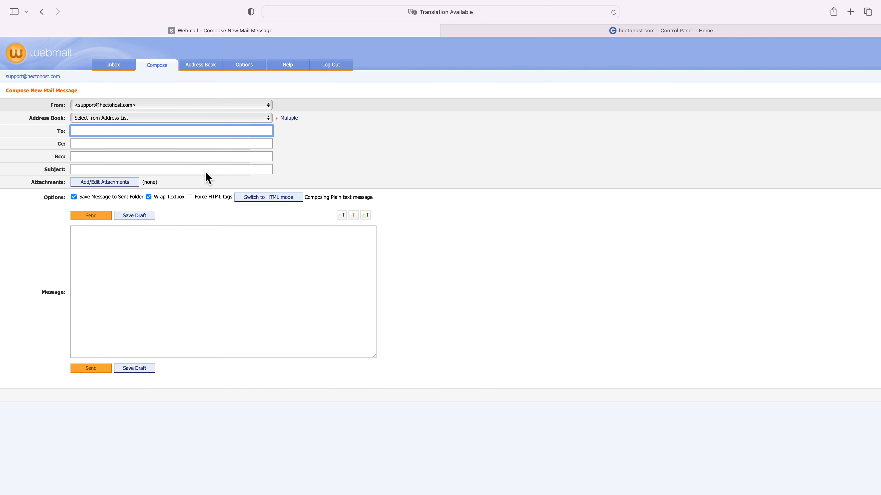
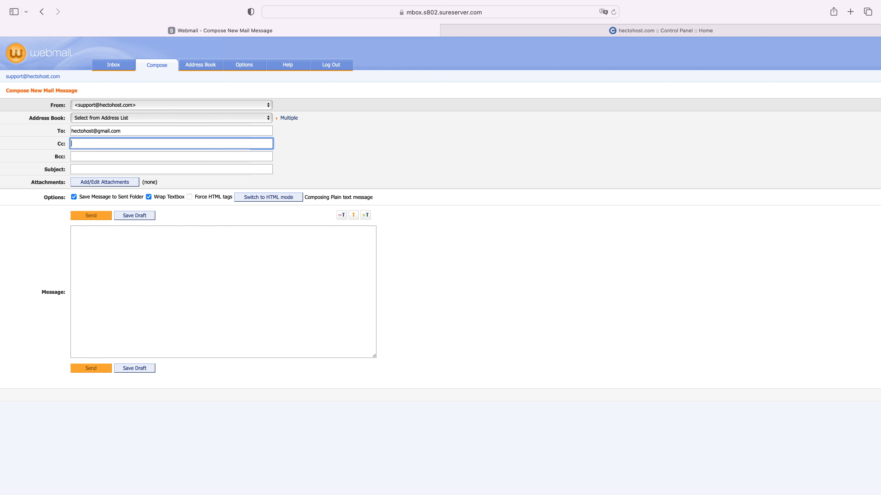
type("testing the")
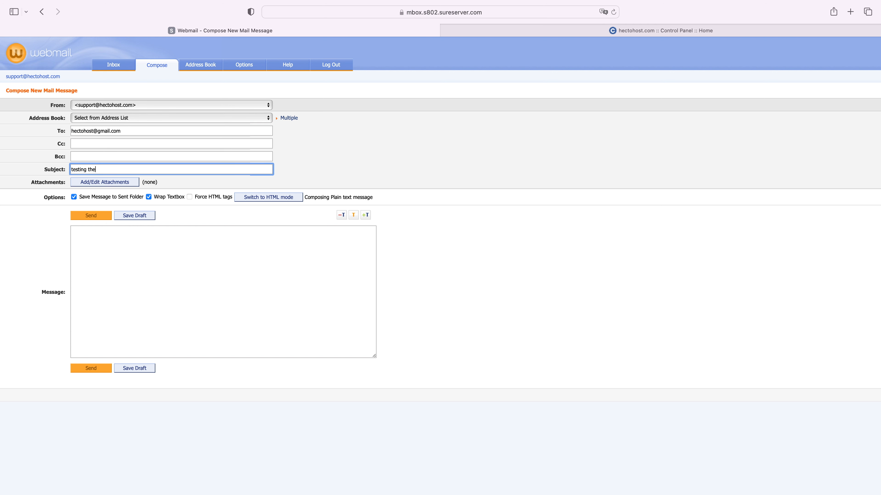
left_click(90, 215)
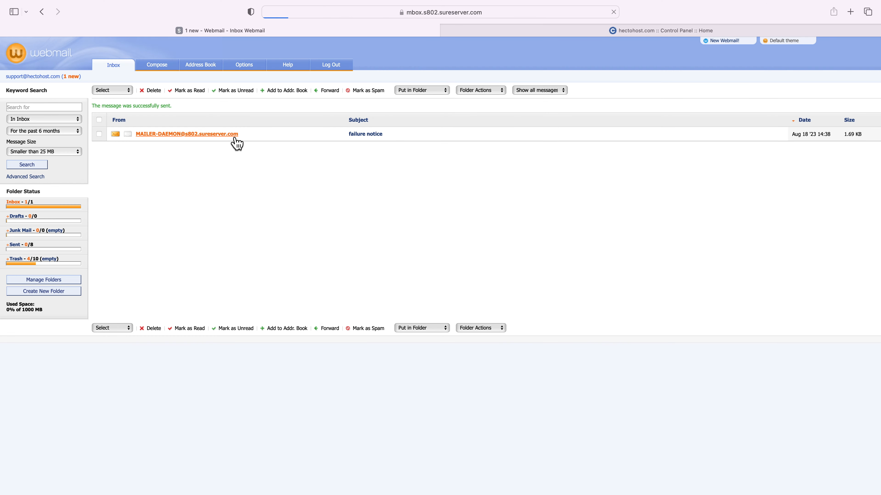
Read the MAILER-DAEMON notice about missing SPF/DKIM, then go to mxtoolbox.com
left_click(187, 133)
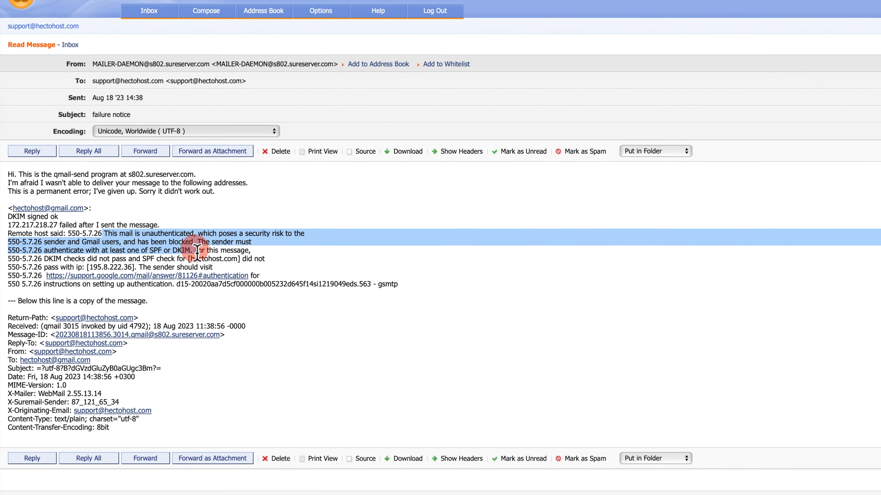
scroll("down", 3)
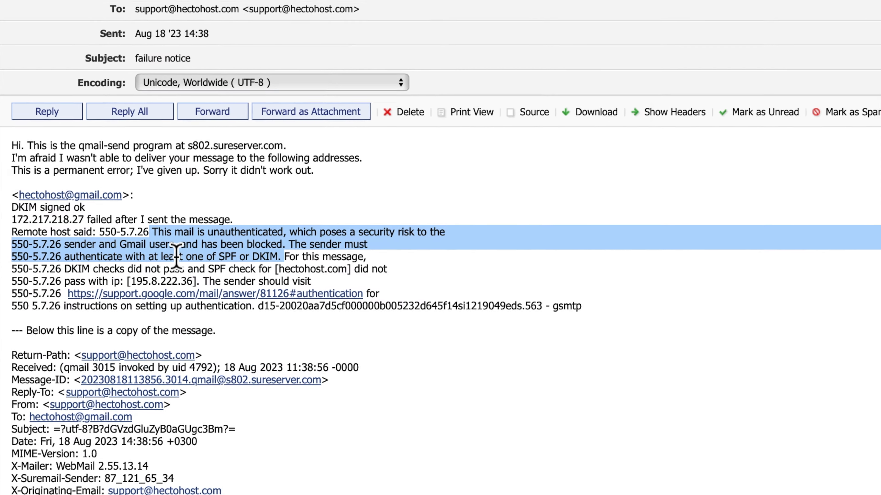
scroll("down", 3)
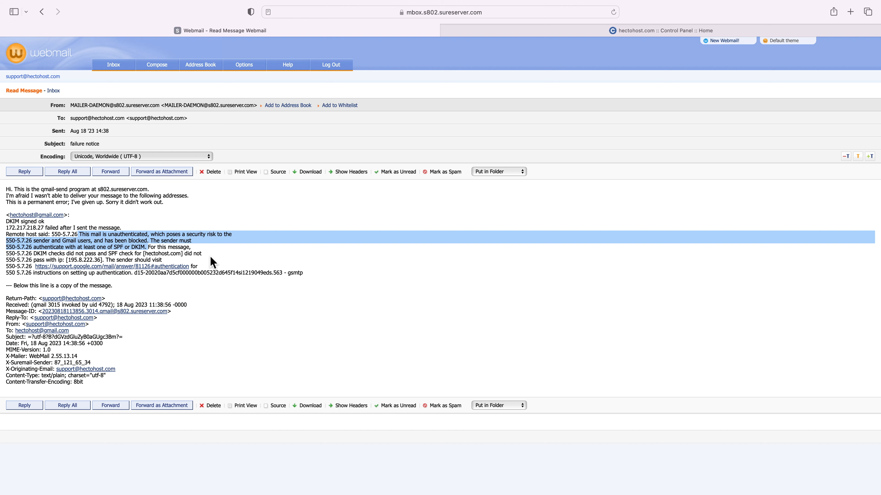
type("mxtoolbox.com")
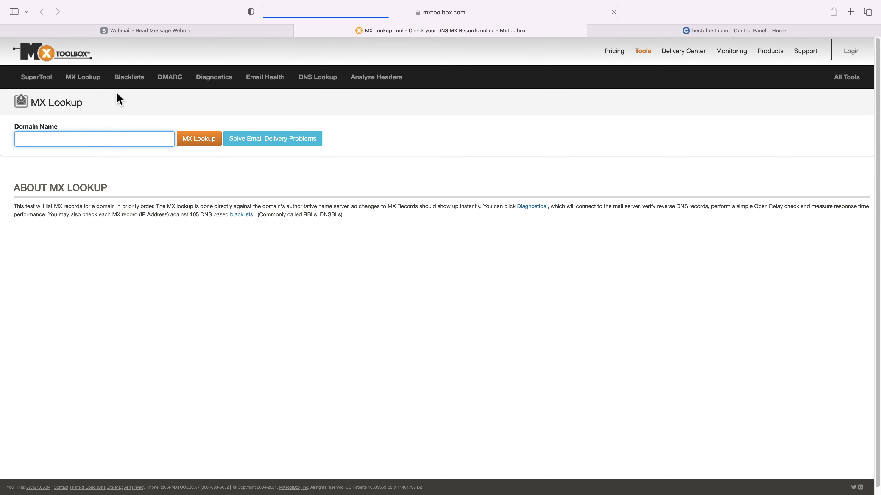
Run an SPF Record Lookup for hectohost.com and note Cloudflare reported as DNS host
type("spf")
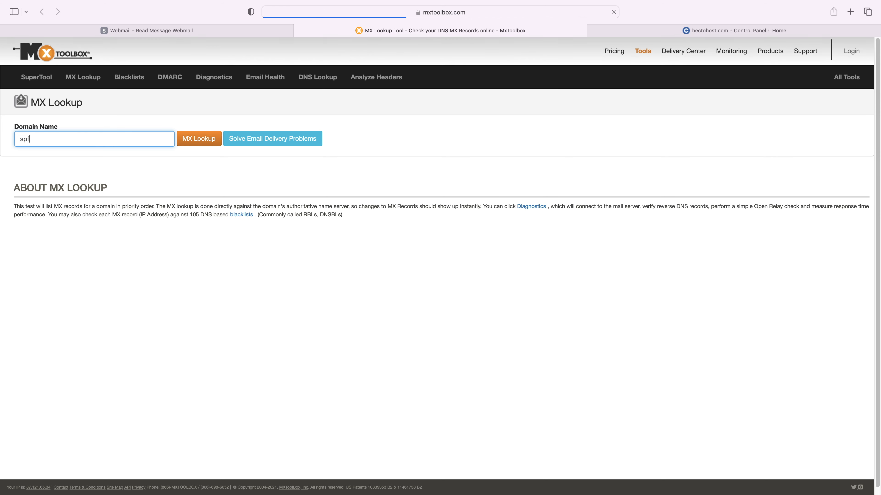
type(":")
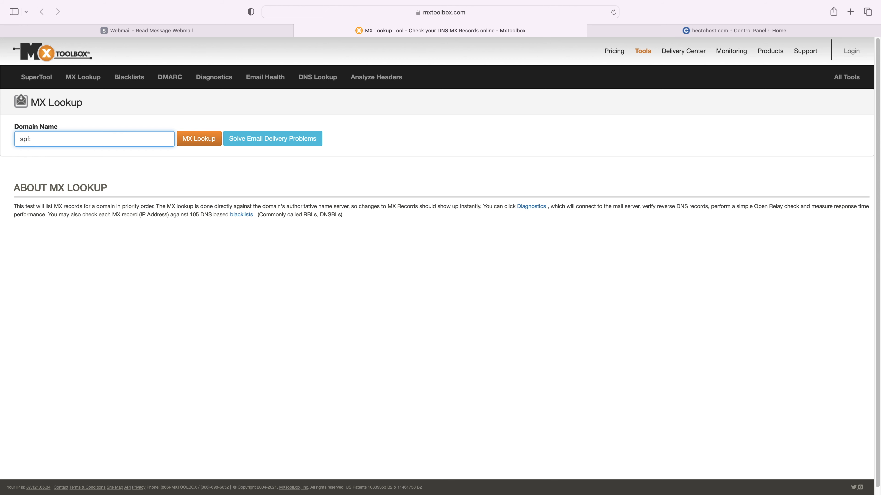
type("hectohost.com")
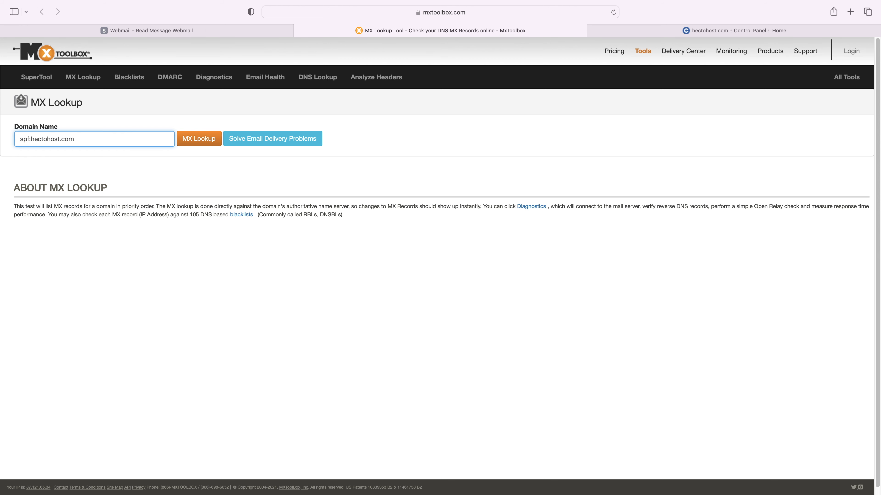
left_click(36, 77)
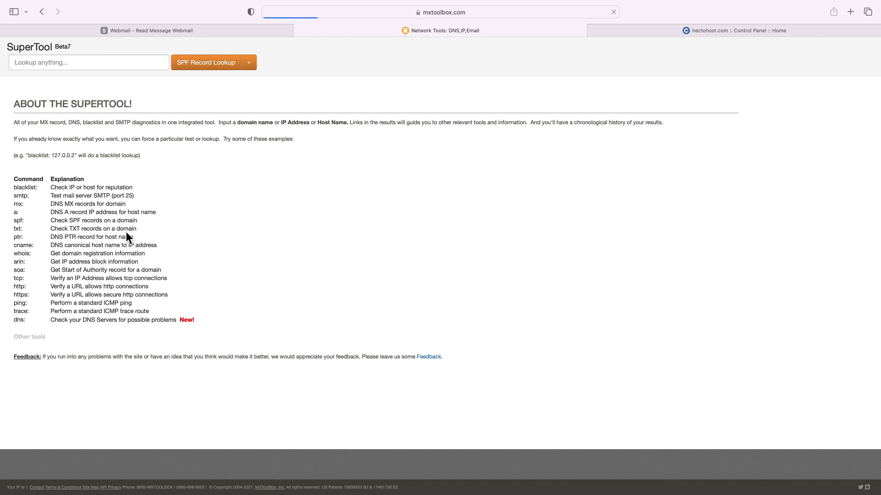
type("hectohost.com")
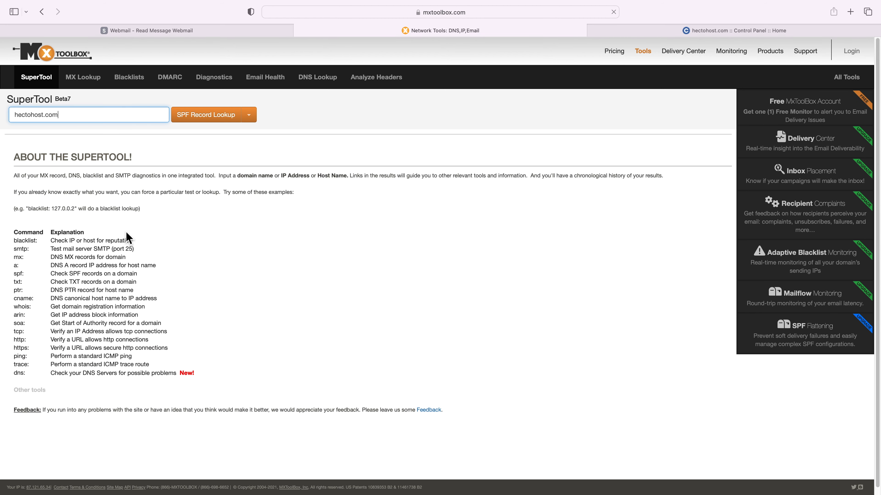
left_click(206, 115)
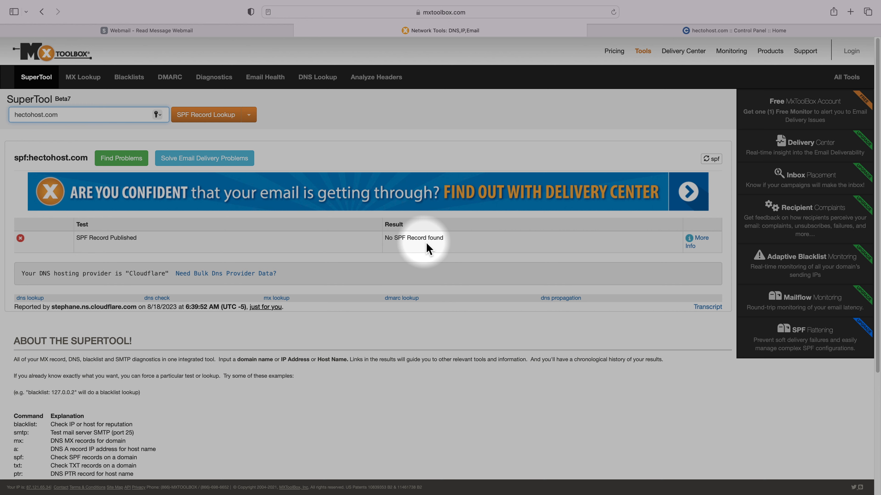
mouse_move(103, 282)
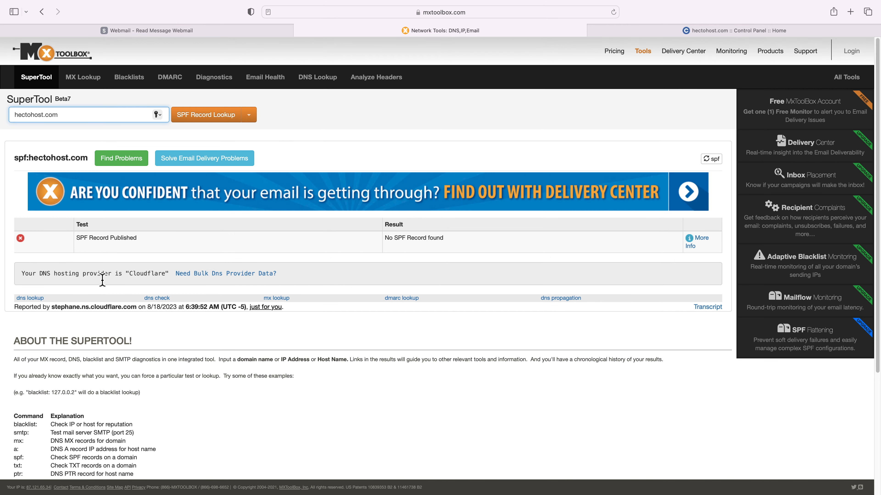
double_click(142, 278)
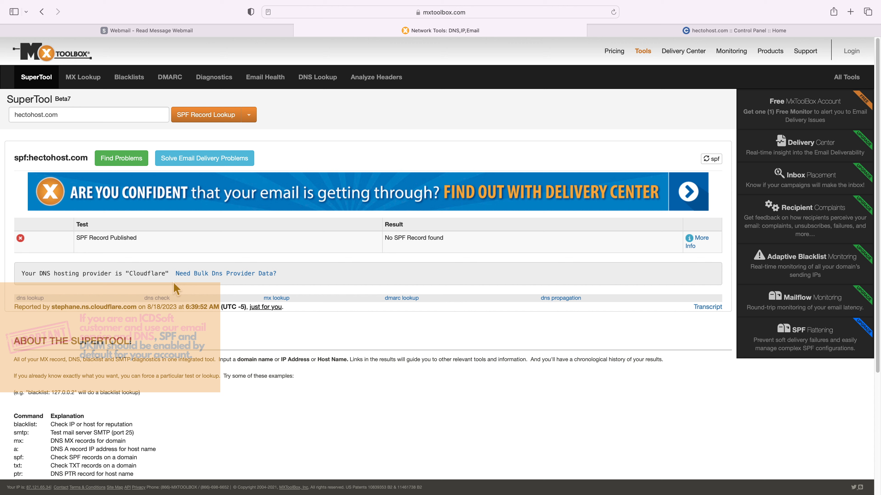
Switch to the hosting Control Panel and open DNS Manager for hectohost.com
left_click(734, 30)
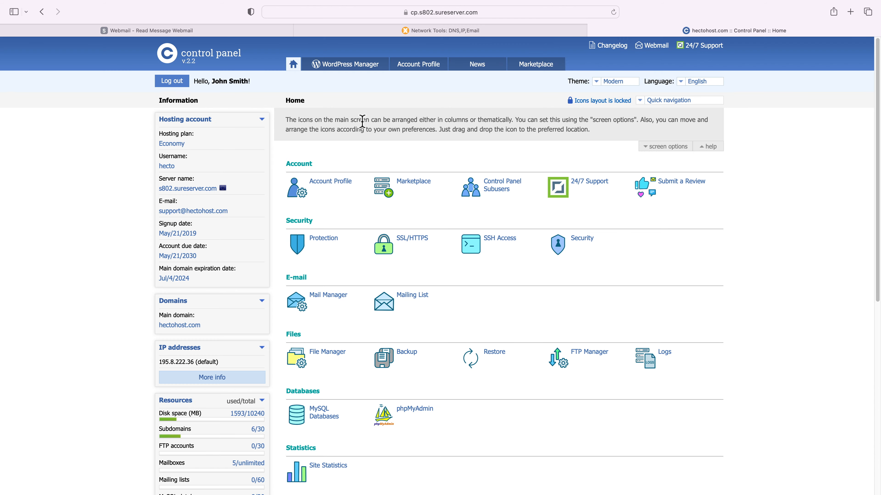
scroll("down", 3)
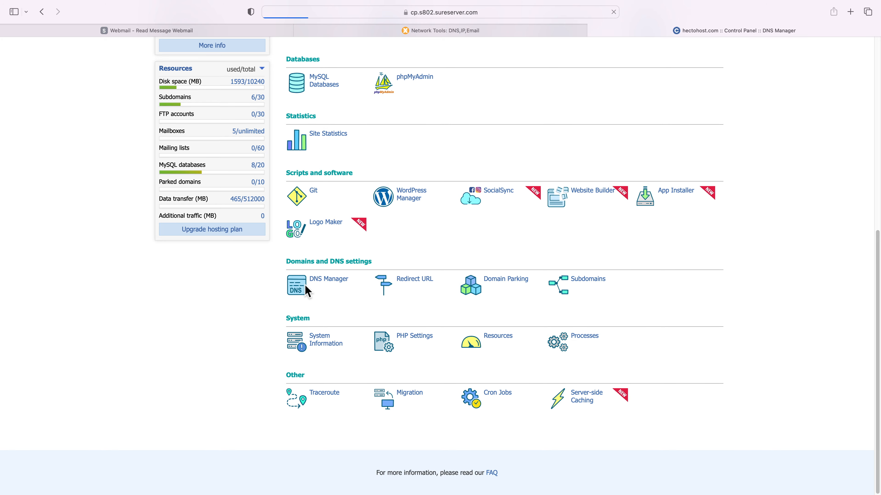
left_click(295, 285)
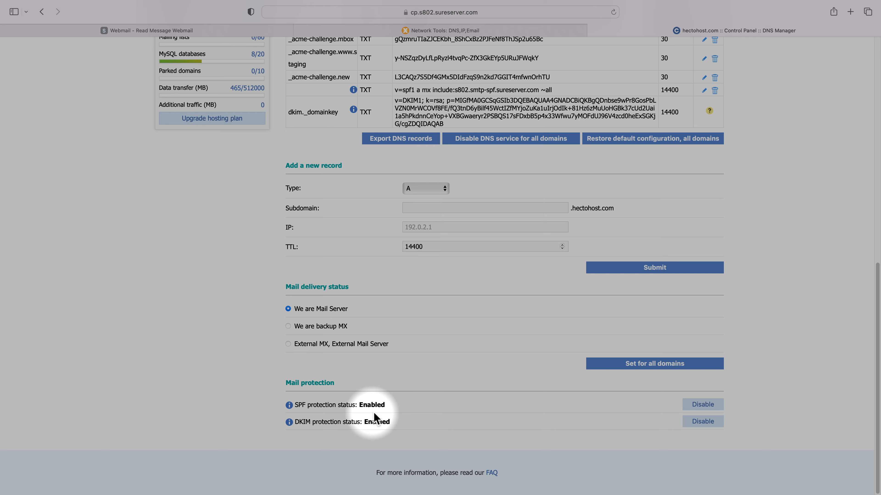
mouse_move(475, 425)
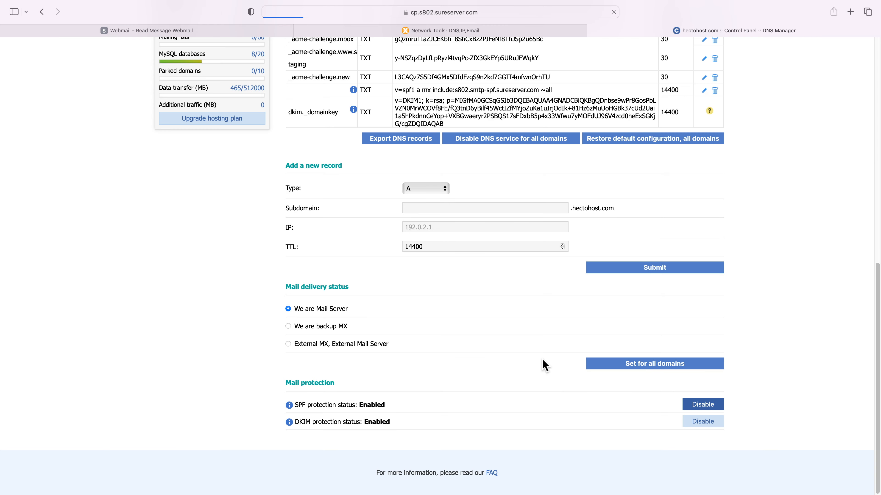
Toggle SPF protection off and back on, confirming the SPF TXT record is added
left_click(703, 404)
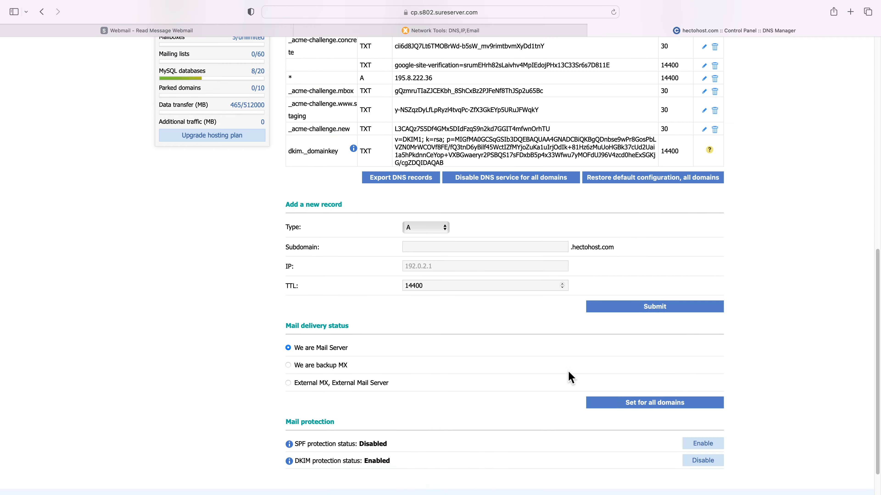
scroll("down", 3)
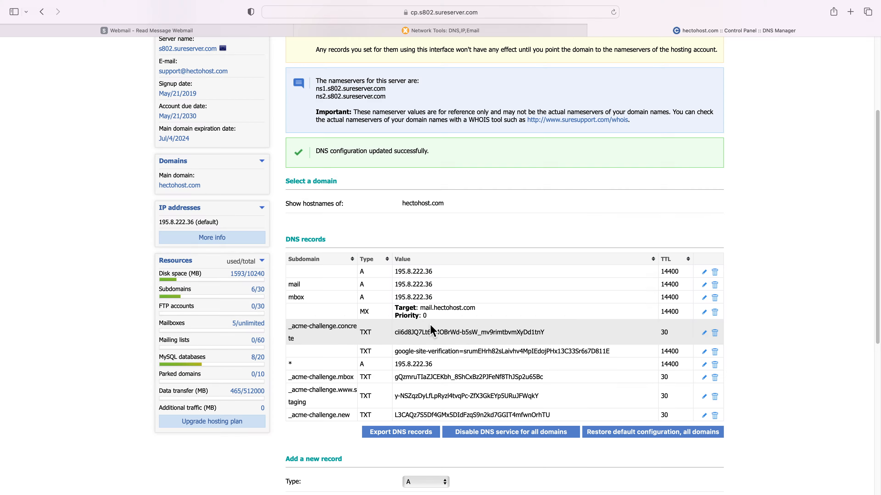
scroll("down", 3)
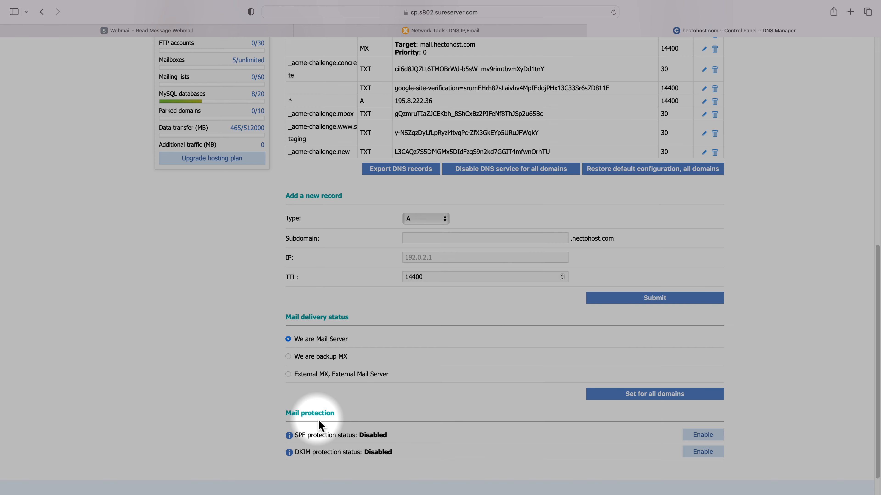
left_click(702, 435)
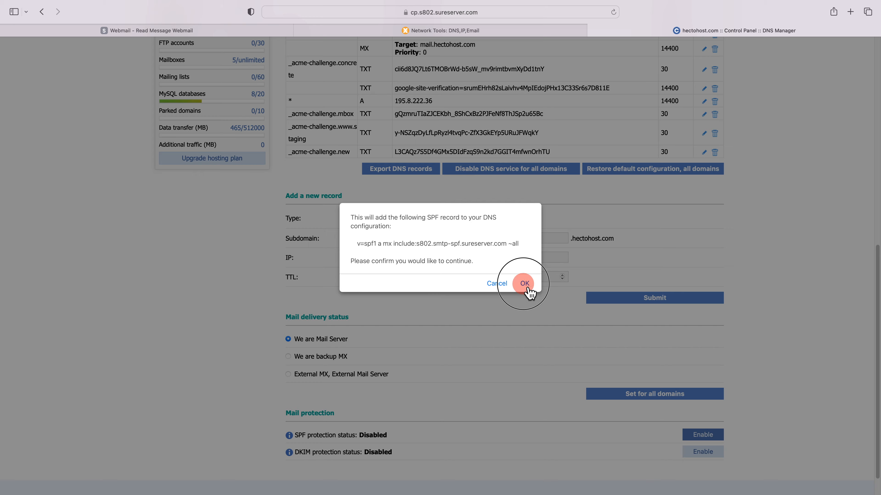
left_click(523, 283)
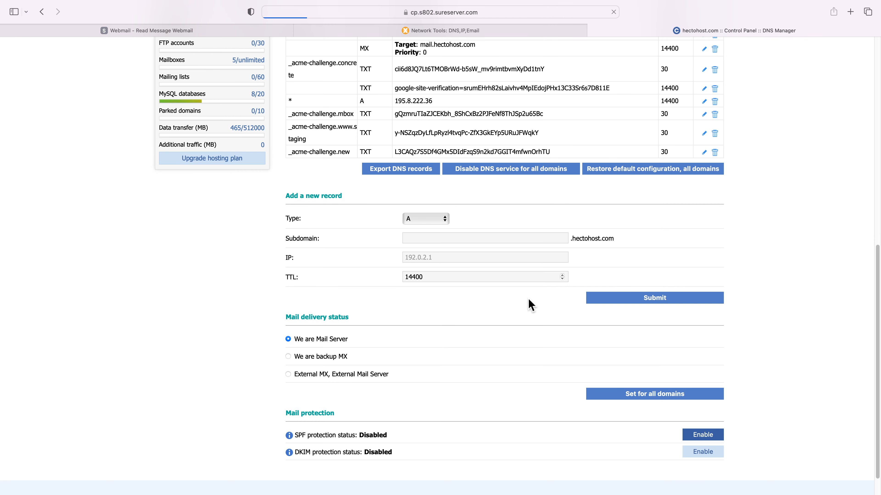
left_click(654, 297)
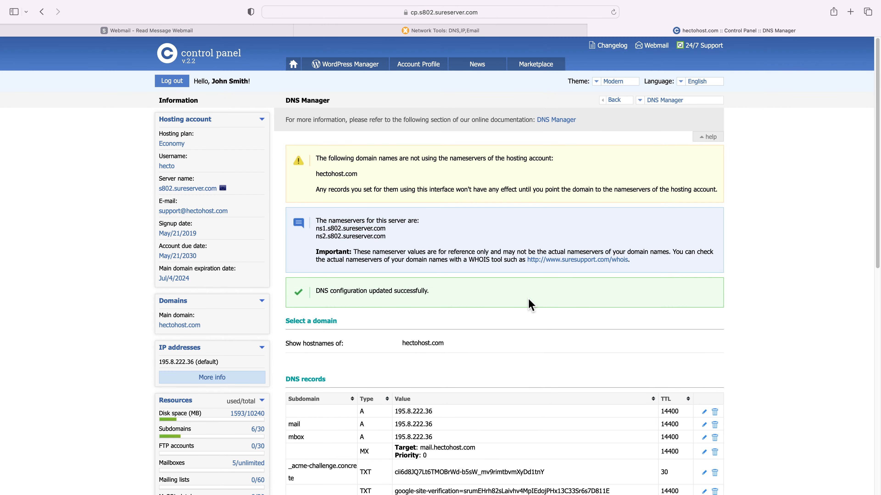
Enable DKIM protection for the domain under Mail protection
scroll("down", 3)
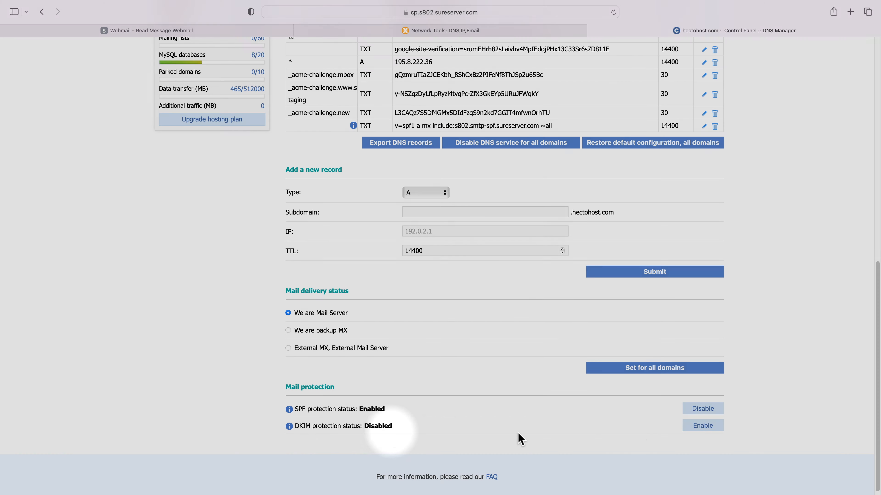
left_click(703, 425)
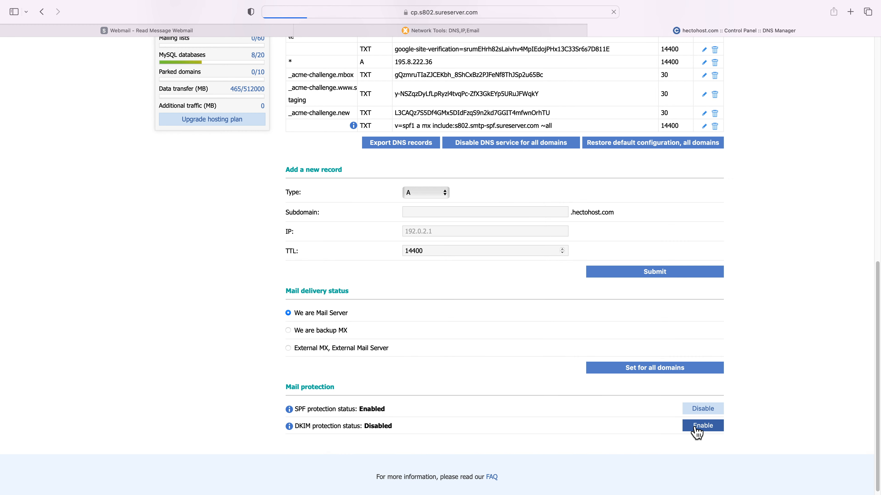
left_click(702, 425)
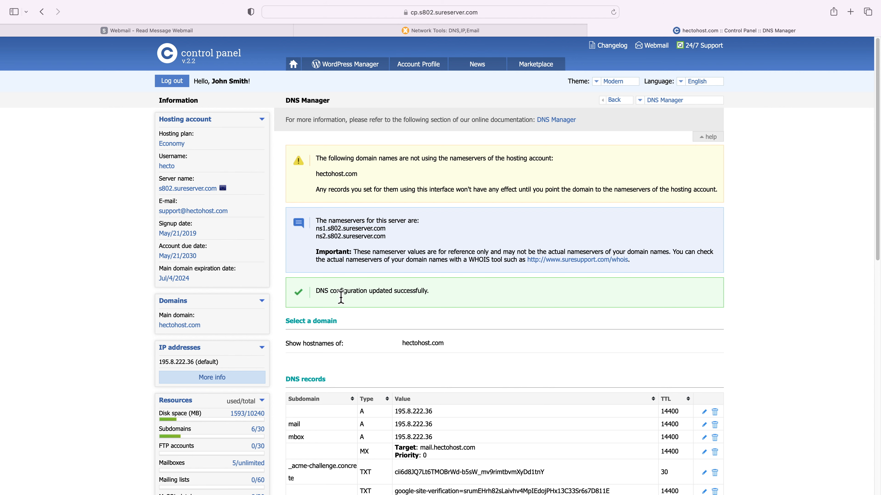
mouse_move(310, 207)
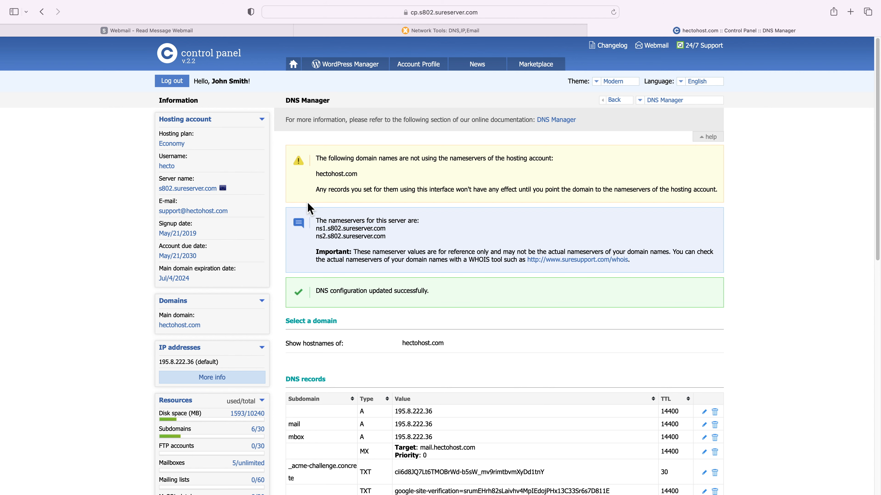
mouse_move(312, 167)
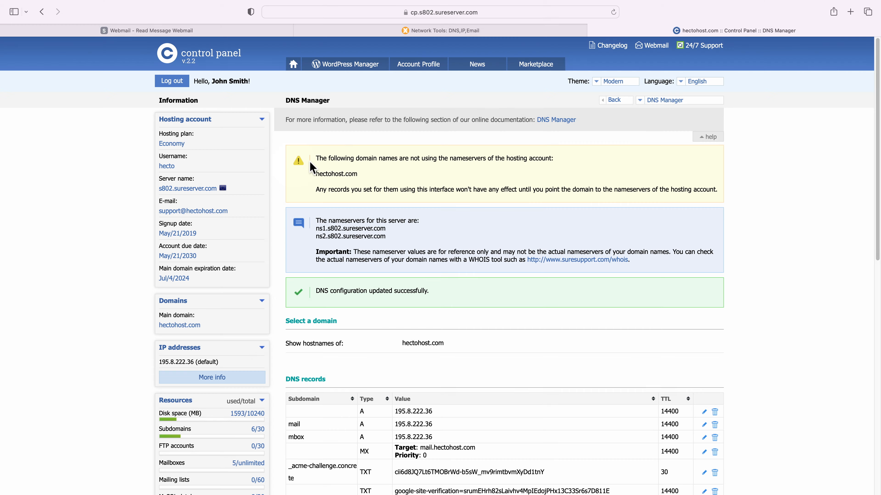
left_click_drag(313, 158, 563, 158)
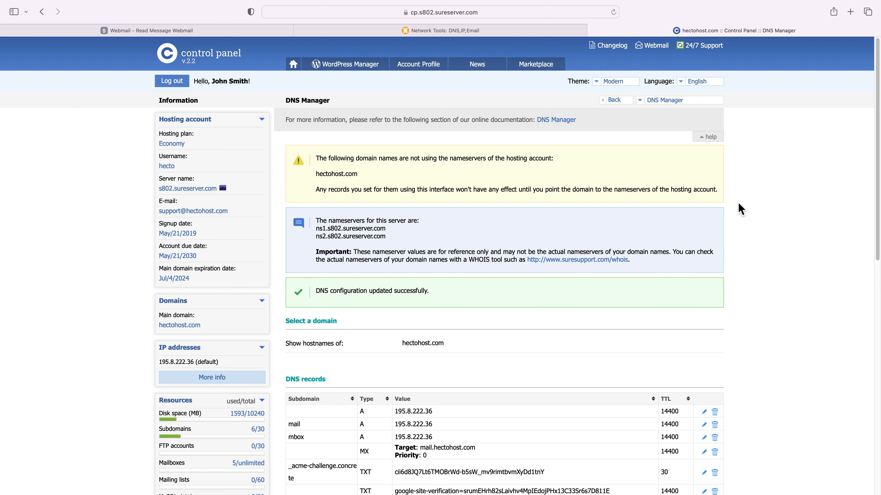
mouse_move(680, 215)
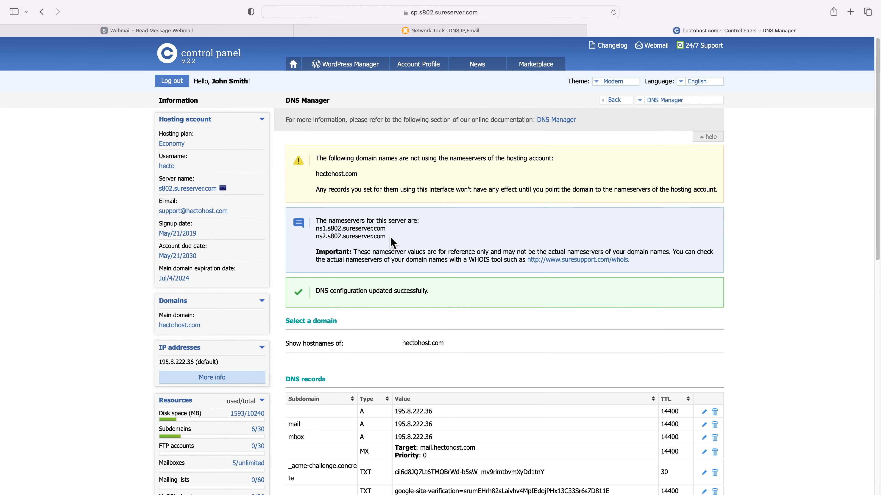
Look up hectohost.com in ICANN WHOIS and confirm its nameservers are Cloudflare's
type("icann")
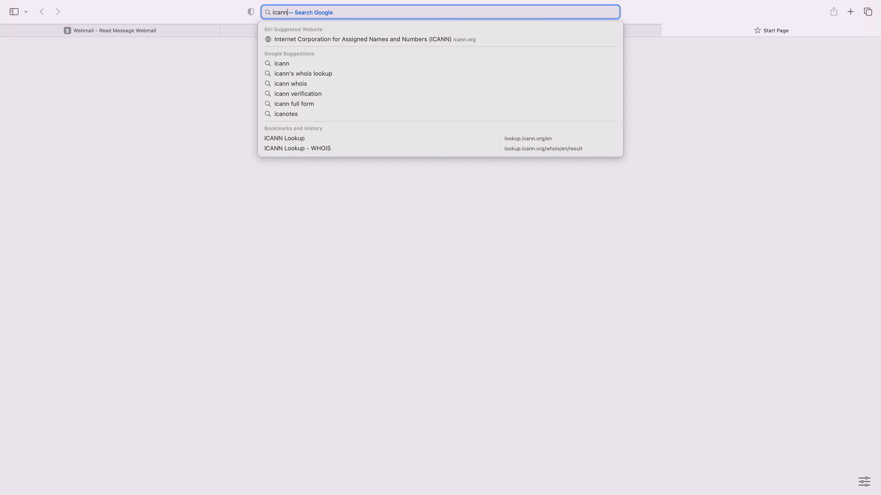
left_click(291, 84)
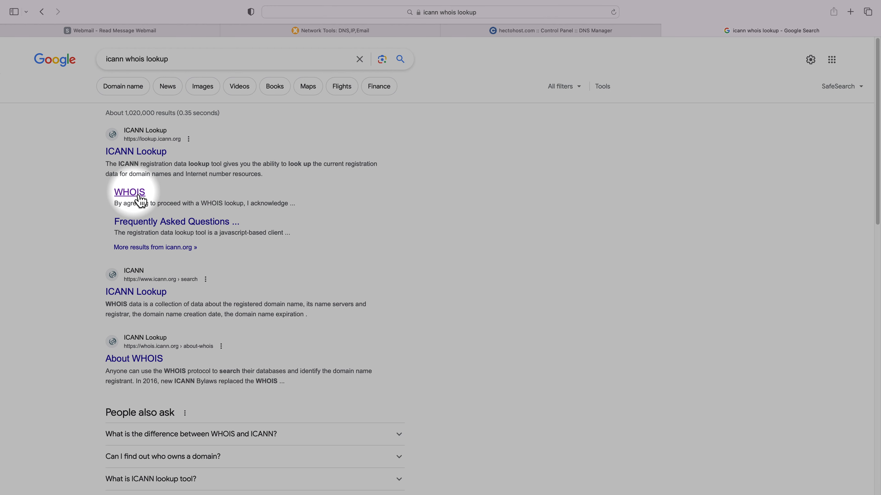
left_click(130, 193)
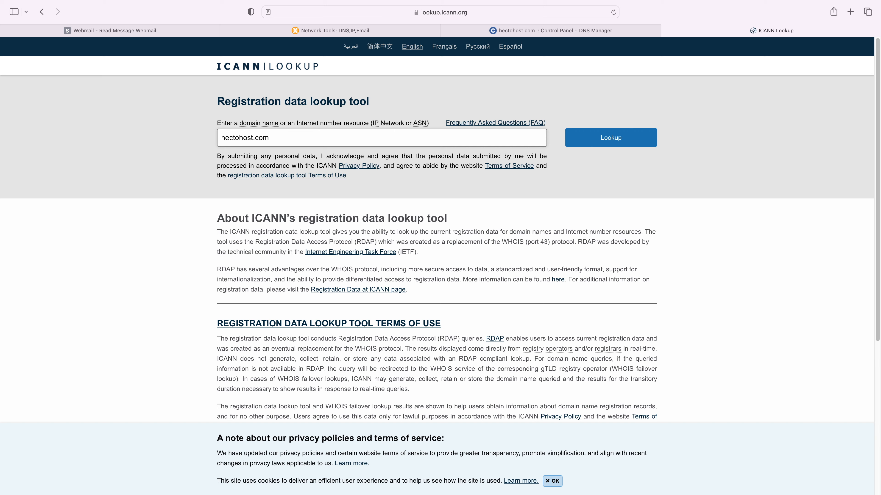
left_click(610, 138)
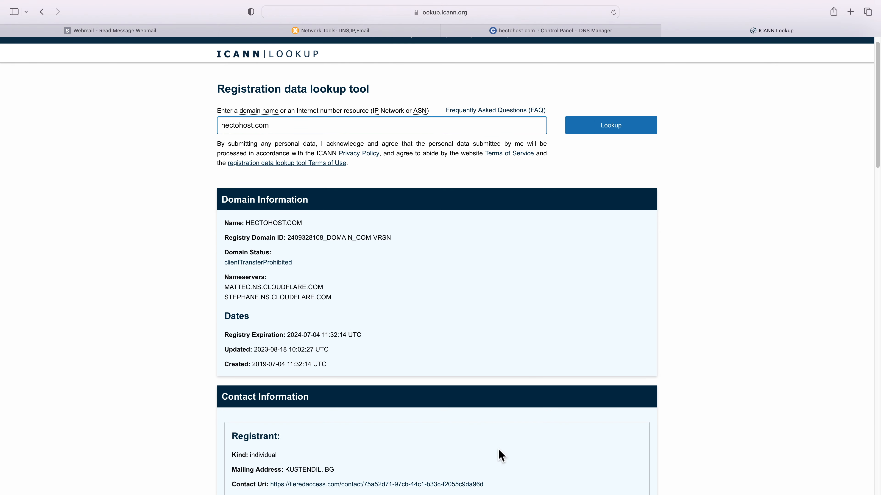
scroll("down", 3)
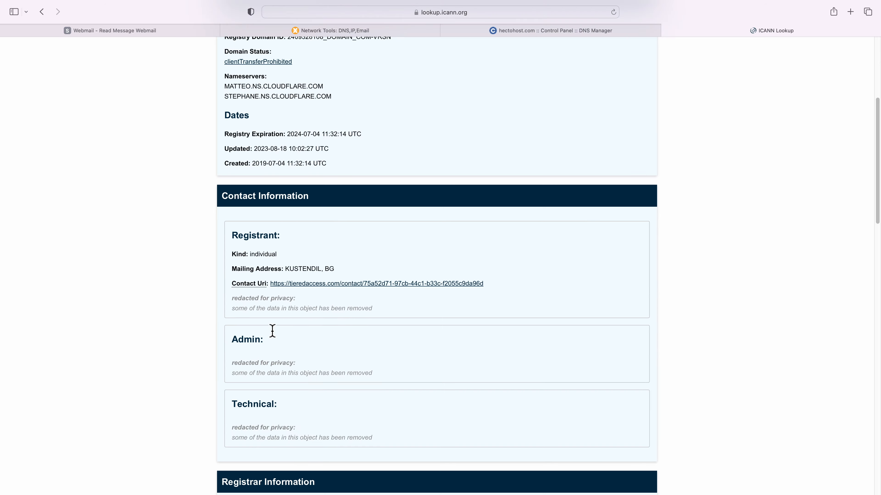
scroll("up", 3)
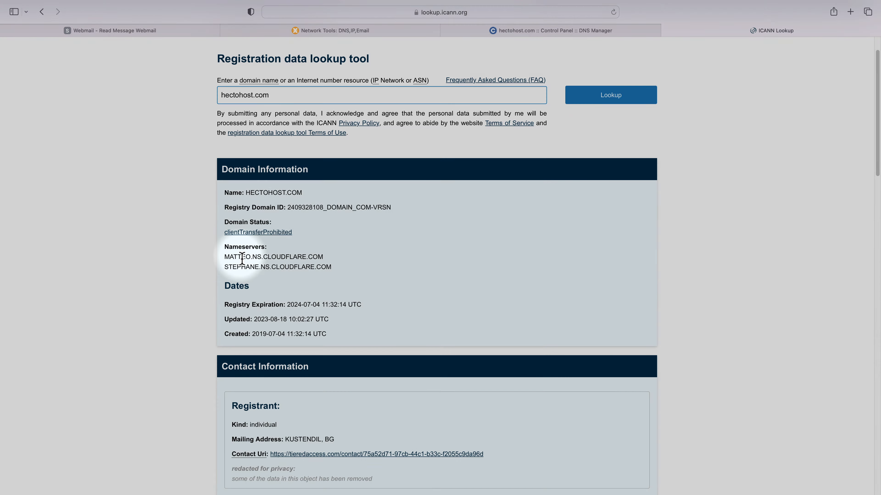
mouse_move(298, 268)
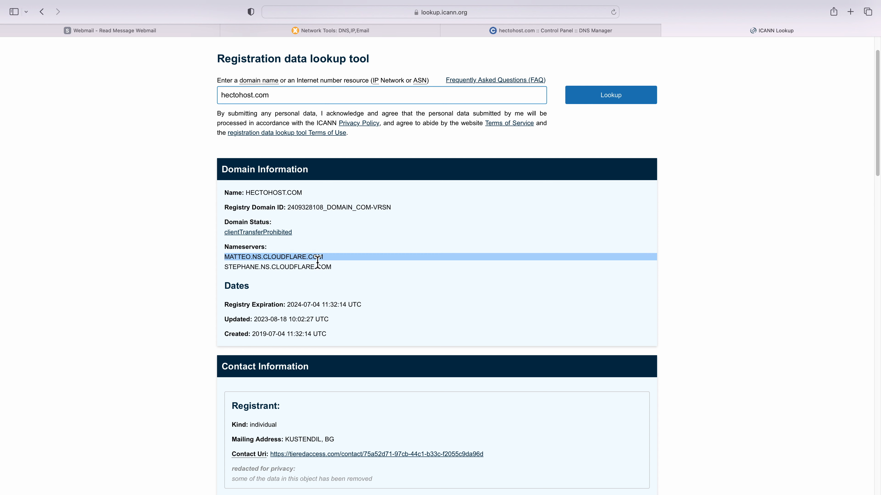
left_click(340, 266)
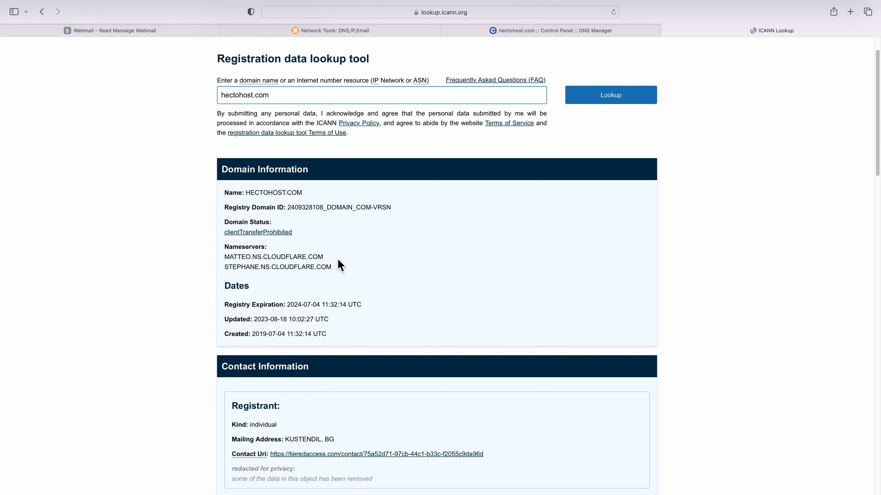
Go to cloudflare.com
type("cloudflare.com")
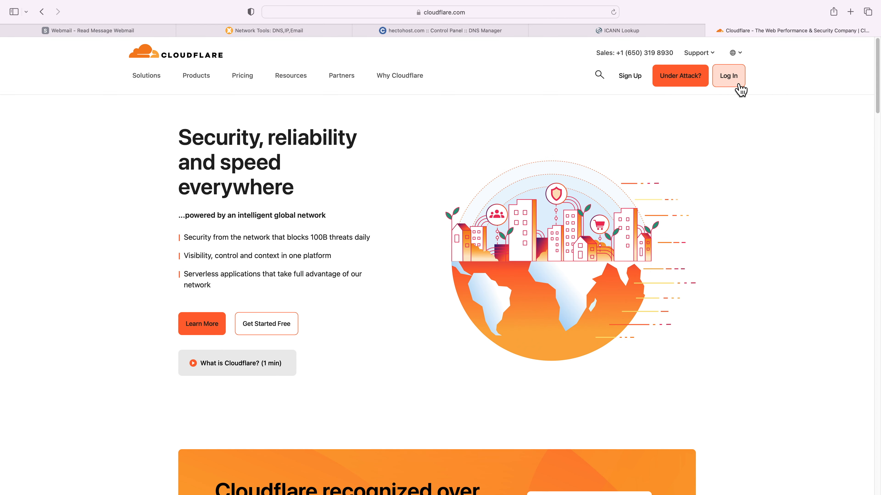
Log in to Cloudflare, select hectohost.com and show its DNS records list
left_click(728, 75)
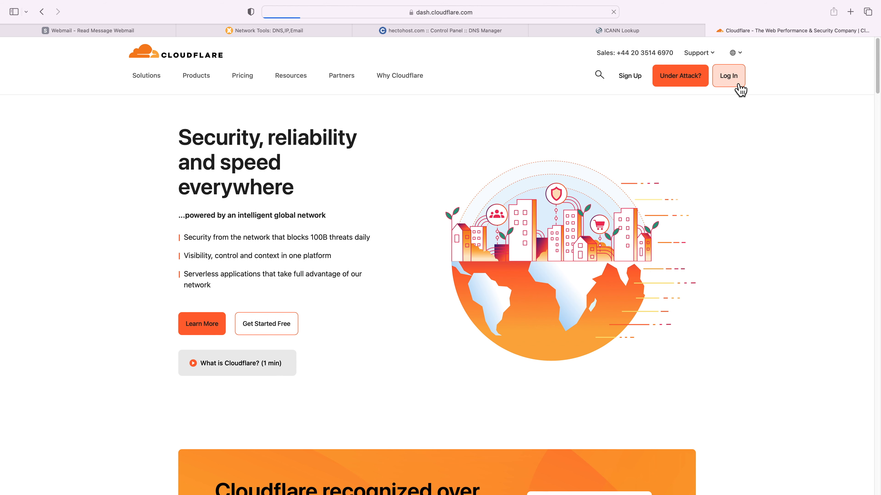
left_click(728, 76)
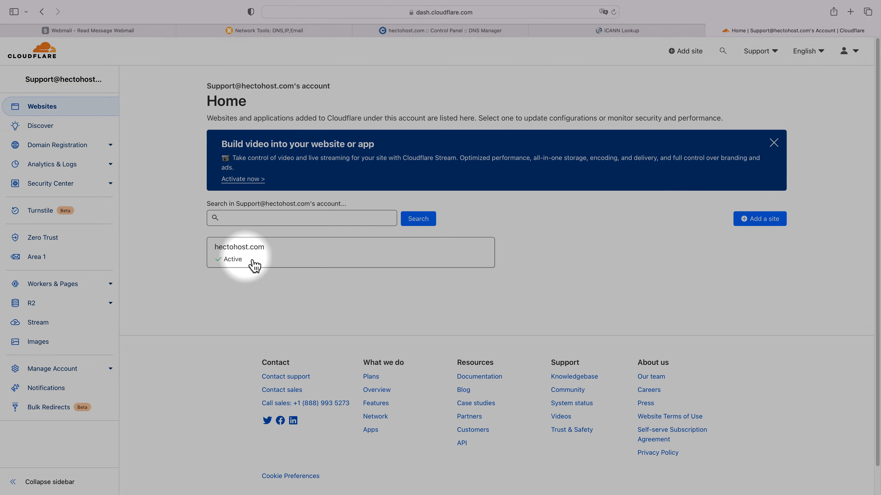
left_click(253, 252)
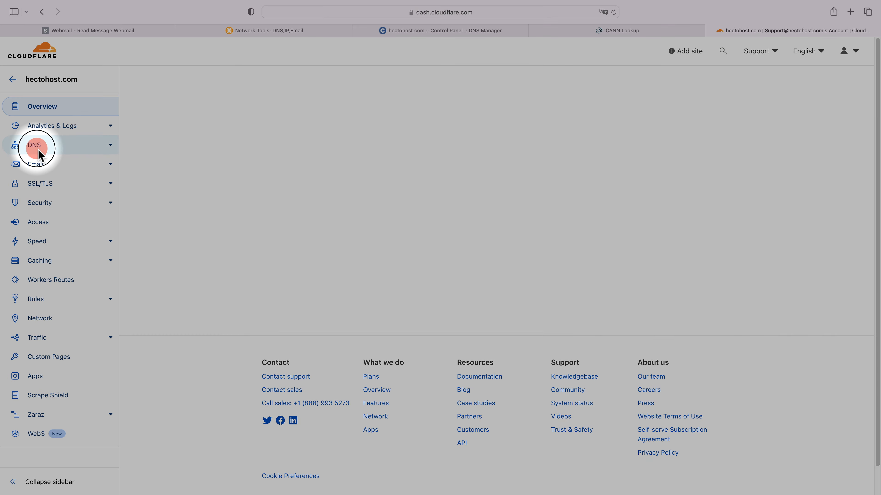
left_click(35, 145)
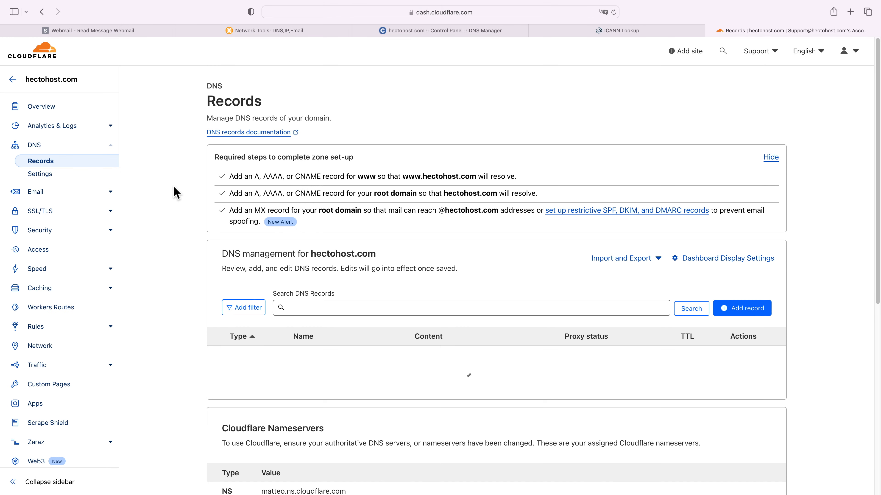
scroll("down", 3)
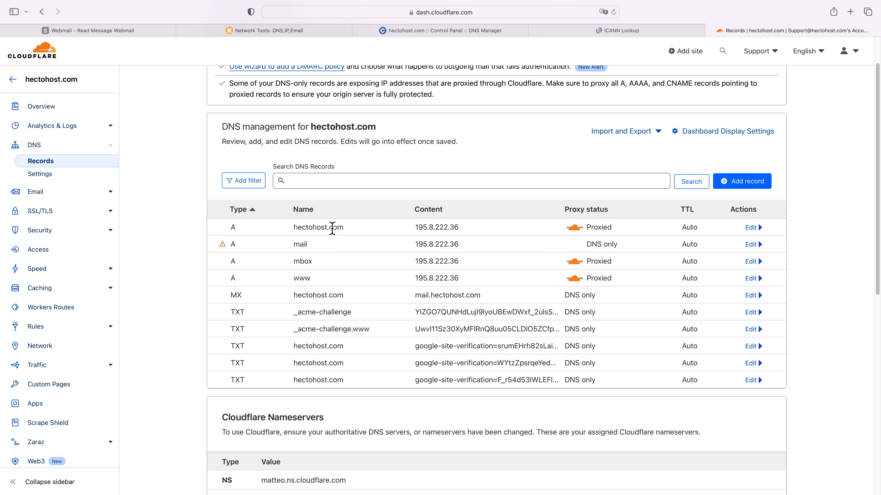
mouse_move(749, 199)
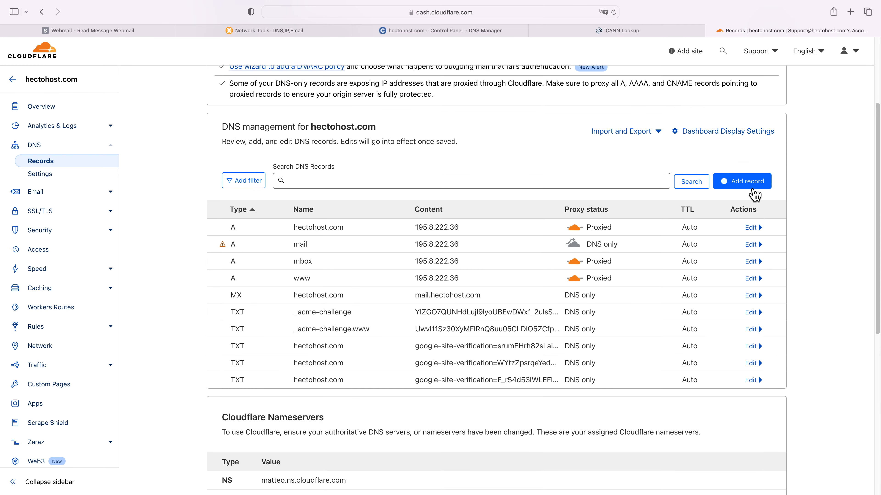
Add a new record of type TXT with name @ for the root domain
left_click(741, 180)
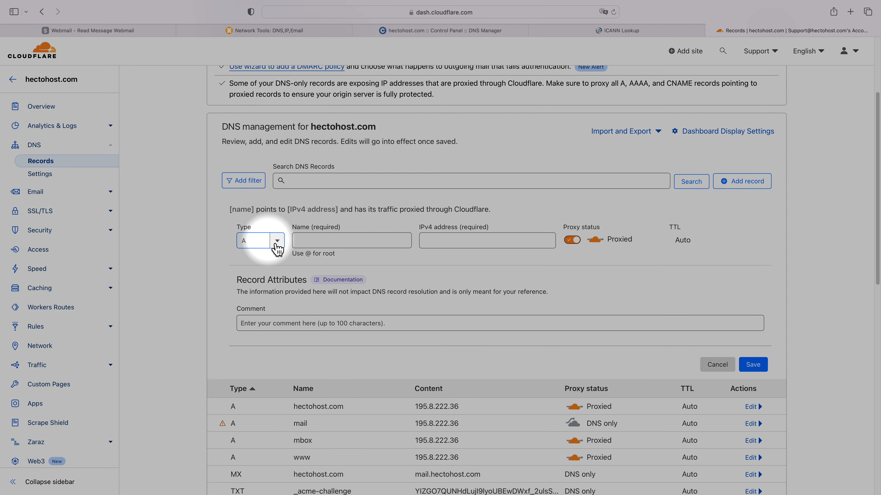
left_click(260, 240)
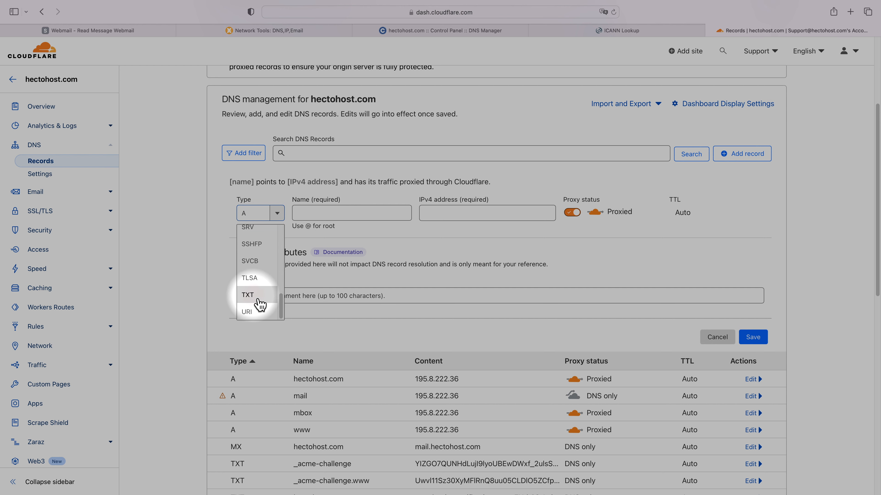
left_click(247, 295)
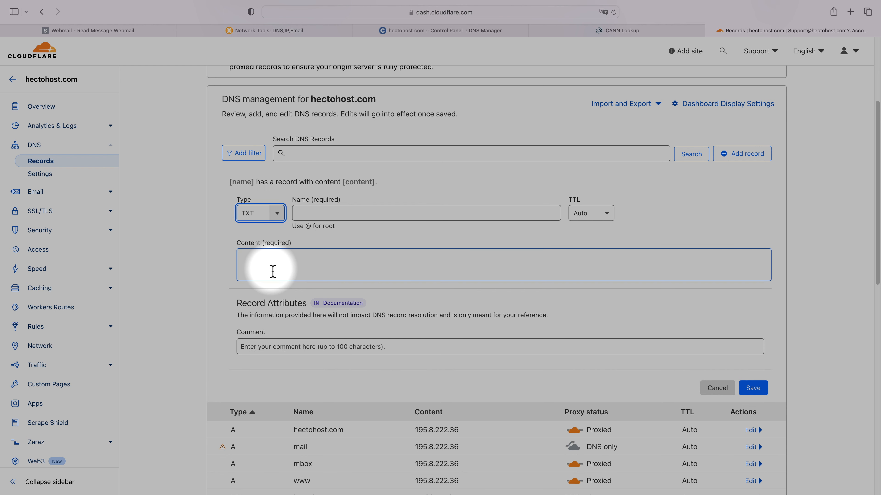
left_click(426, 212)
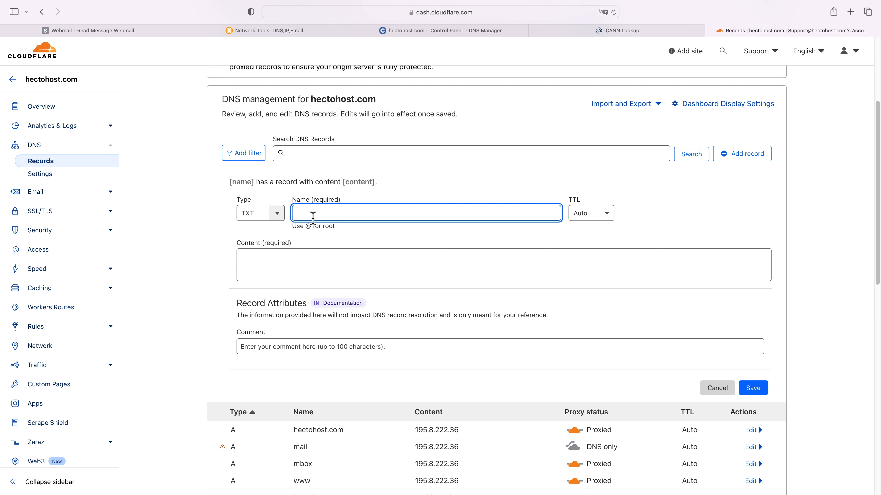
type("@")
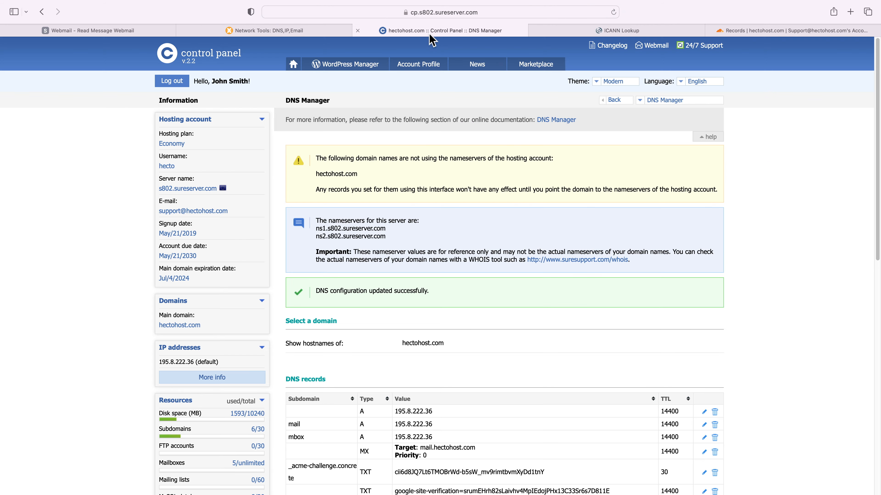
Select and copy the v=spf1 TXT record value from the Control Panel's DNS table
scroll("down", 3)
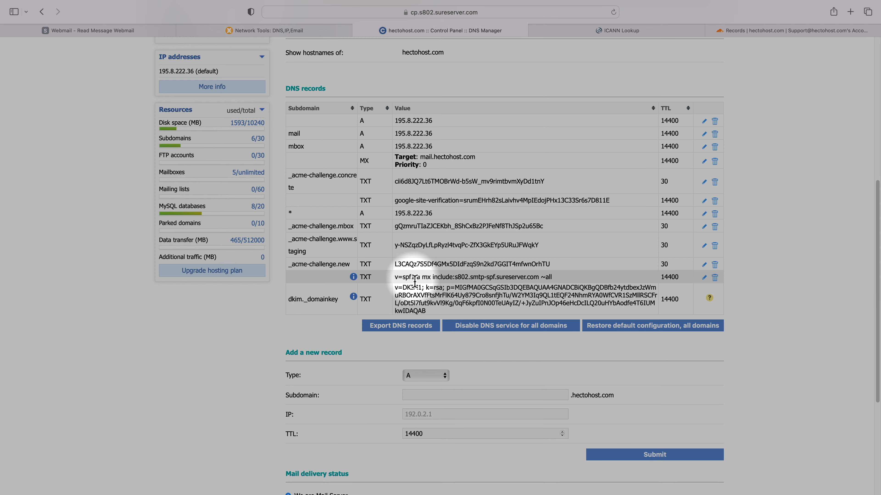
double_click(406, 277)
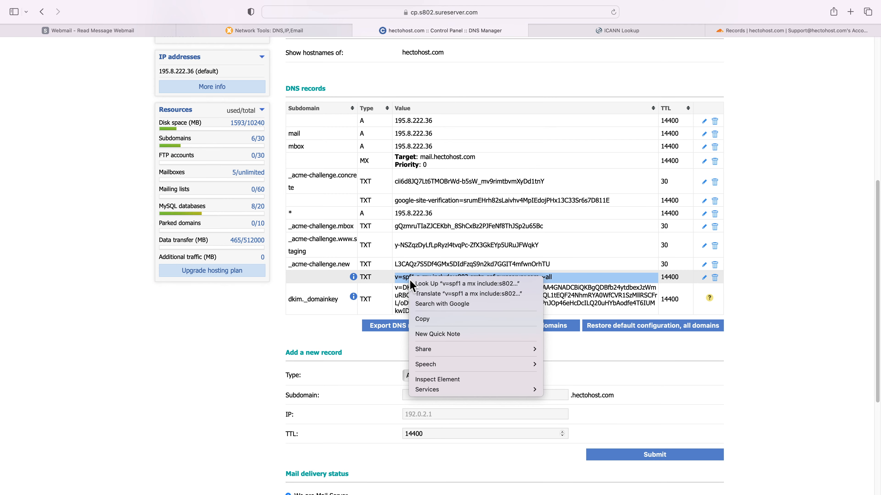
left_click(506, 276)
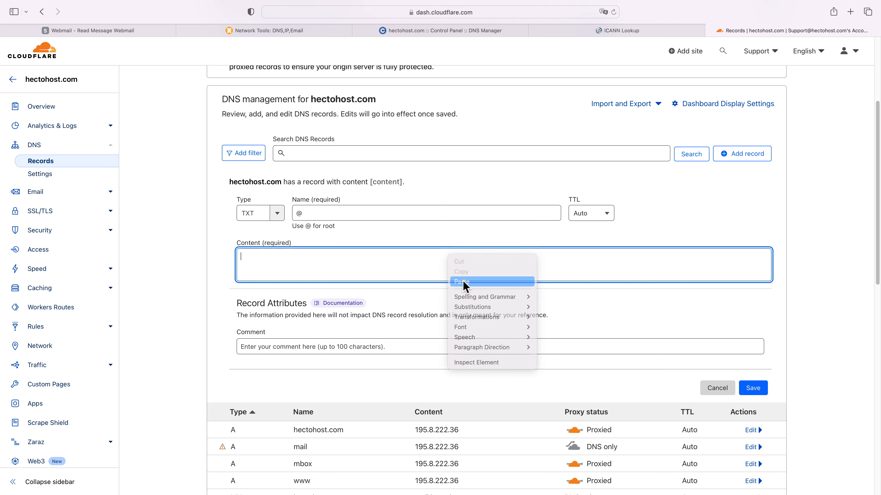
Paste the SPF value into Content, save the root TXT record, and start another record
left_click(461, 282)
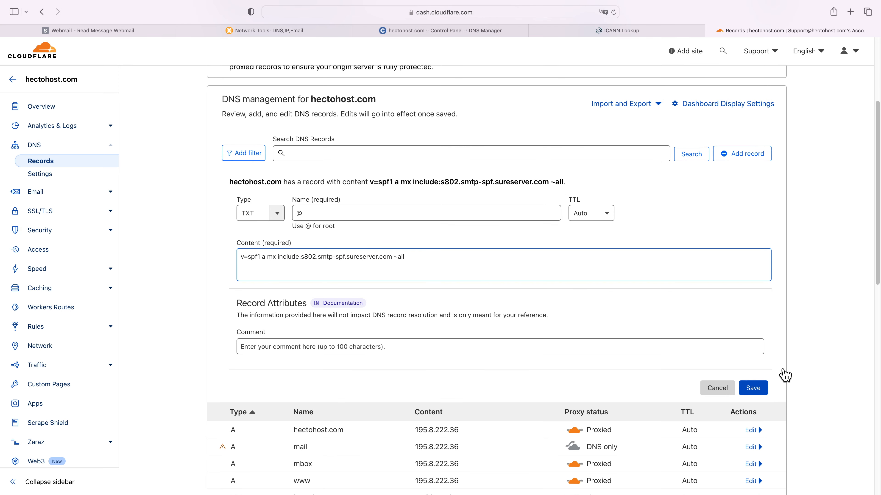
left_click(753, 388)
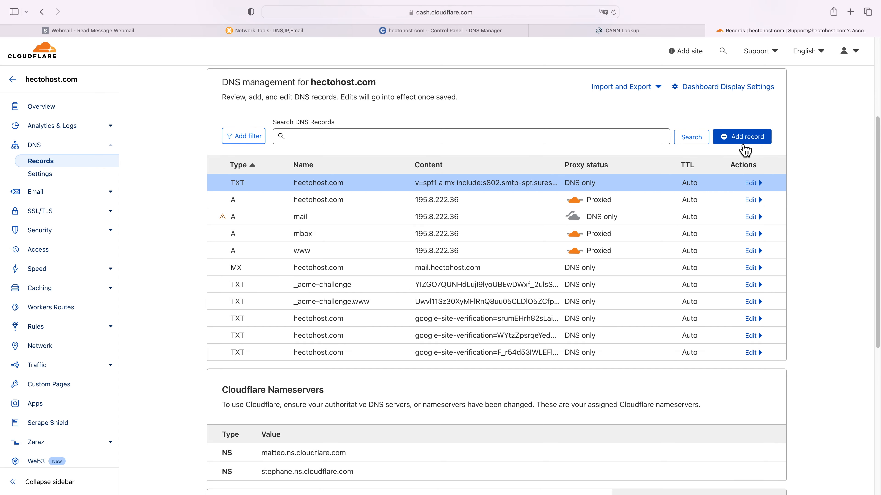
left_click(742, 137)
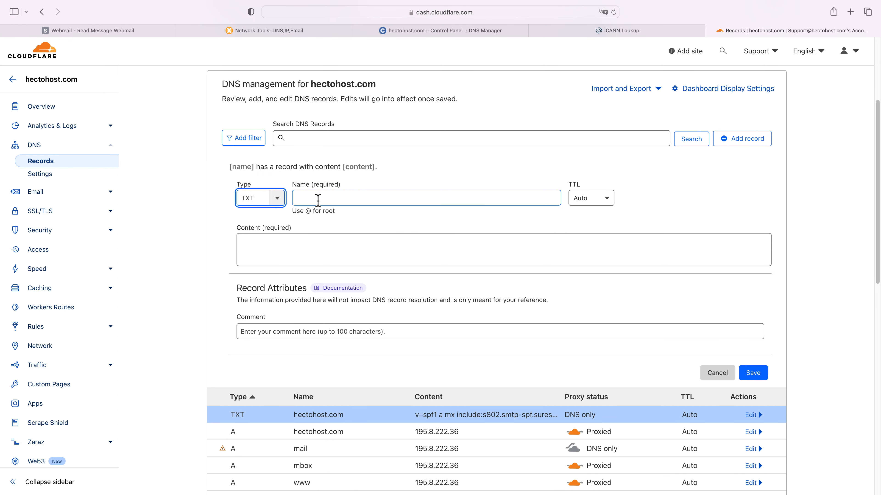
left_click(425, 197)
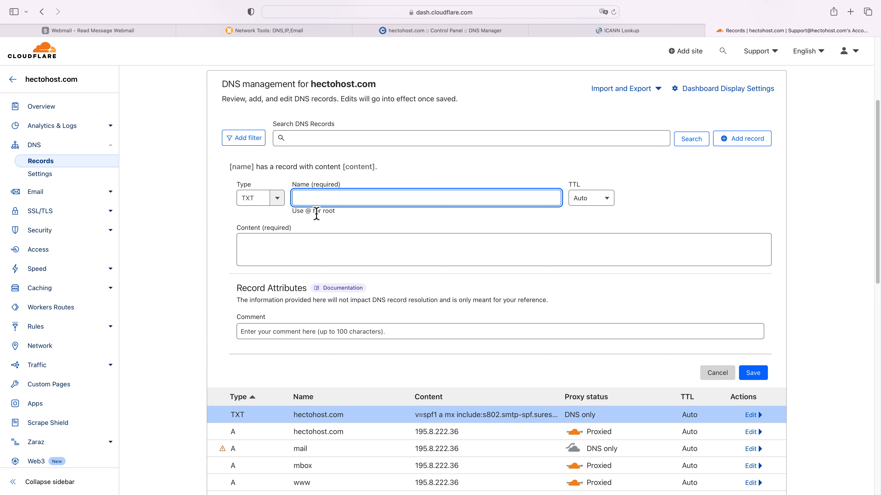
left_click(425, 198)
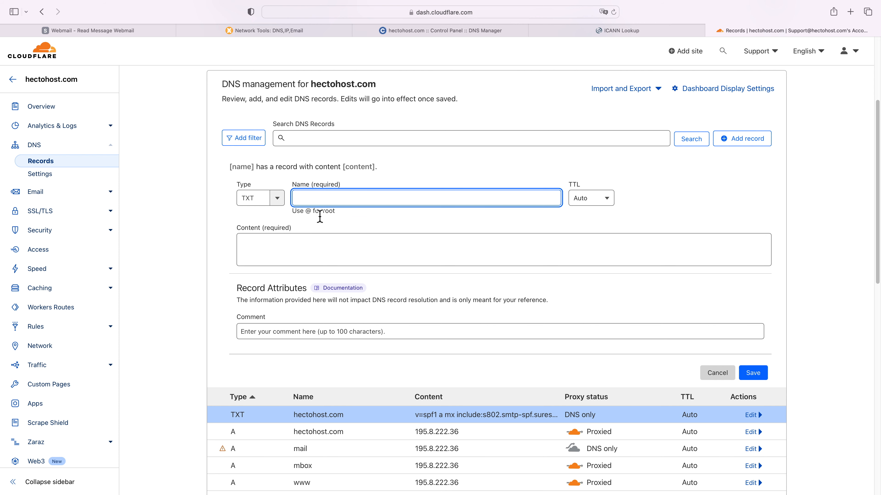
left_click(440, 31)
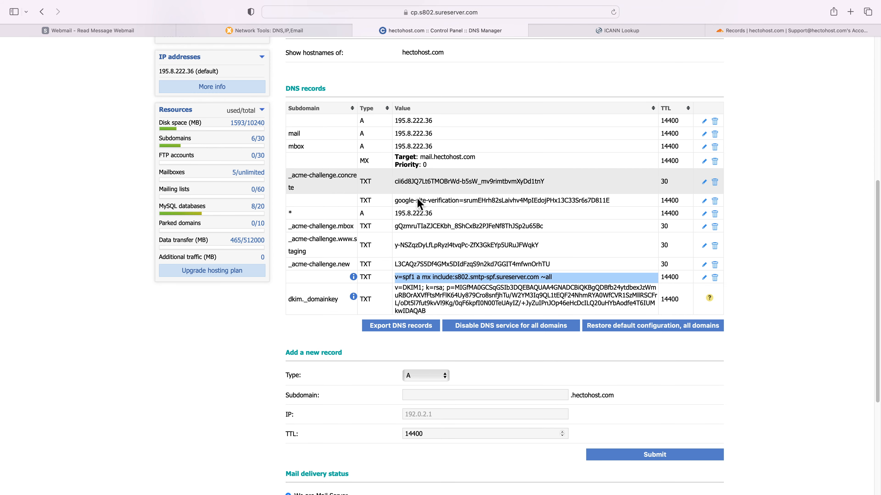
Select the dkim._domainkey subdomain name in the DNS table and copy it
double_click(407, 287)
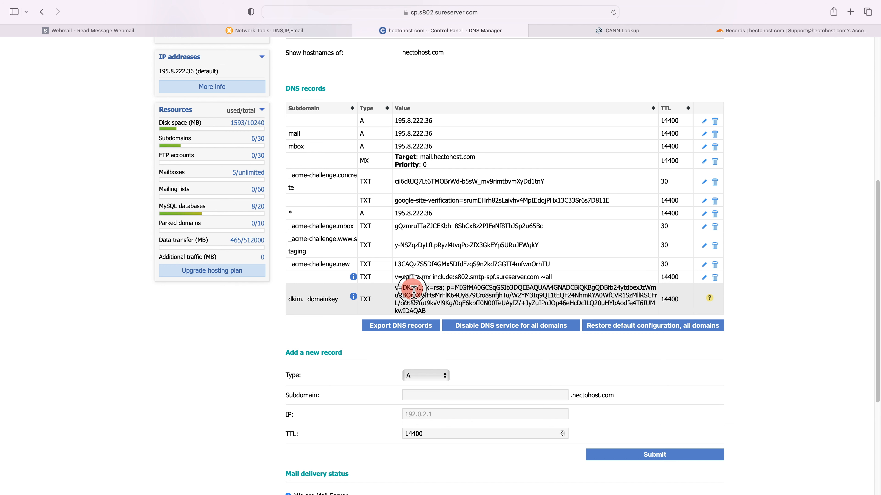
double_click(410, 288)
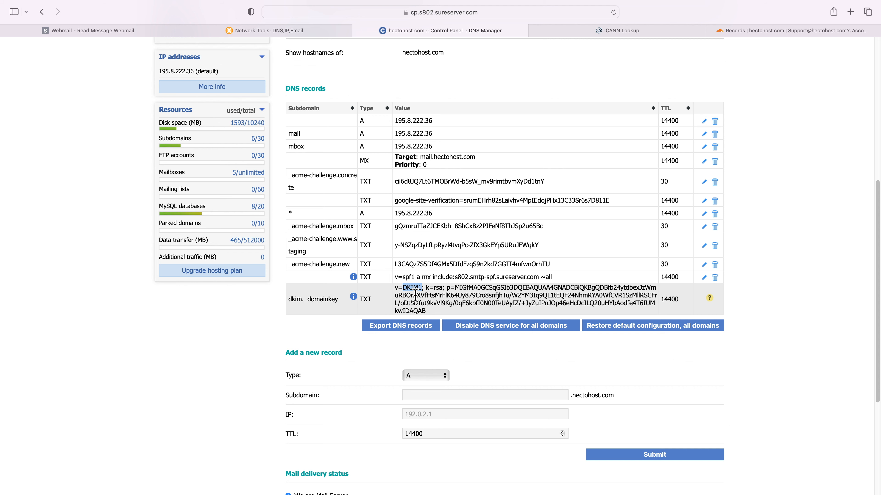
left_click(311, 299)
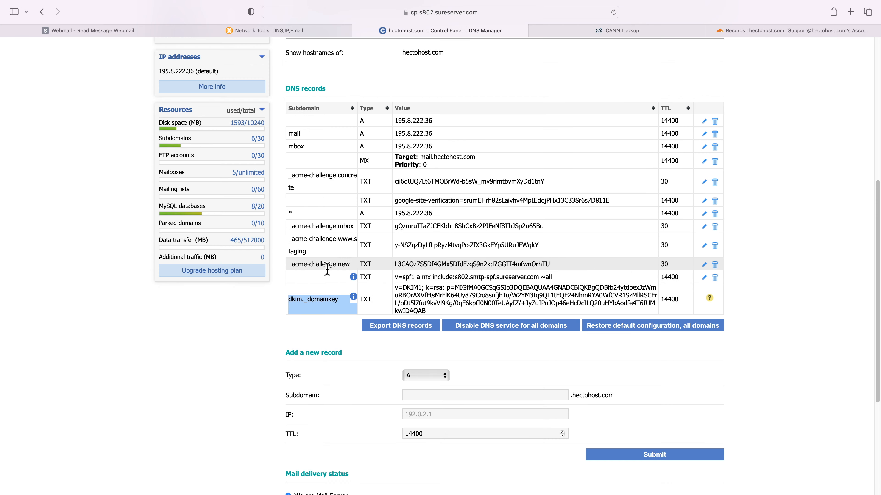
right_click(313, 300)
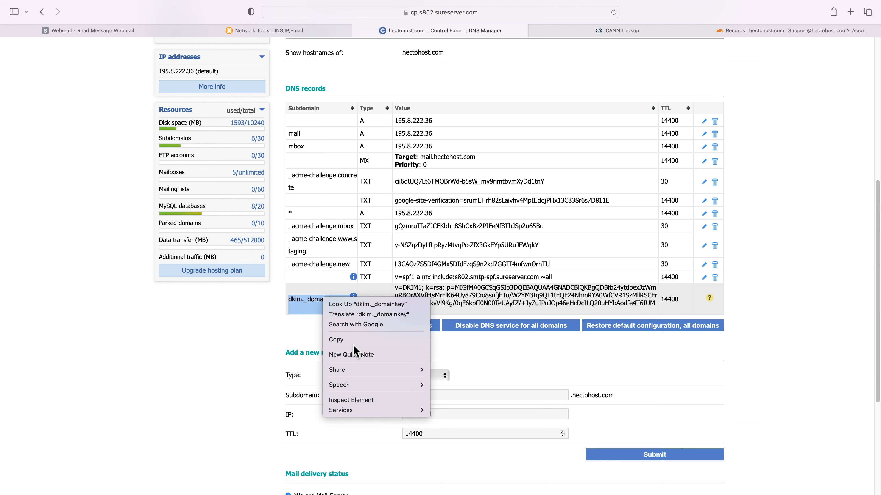
left_click(673, 60)
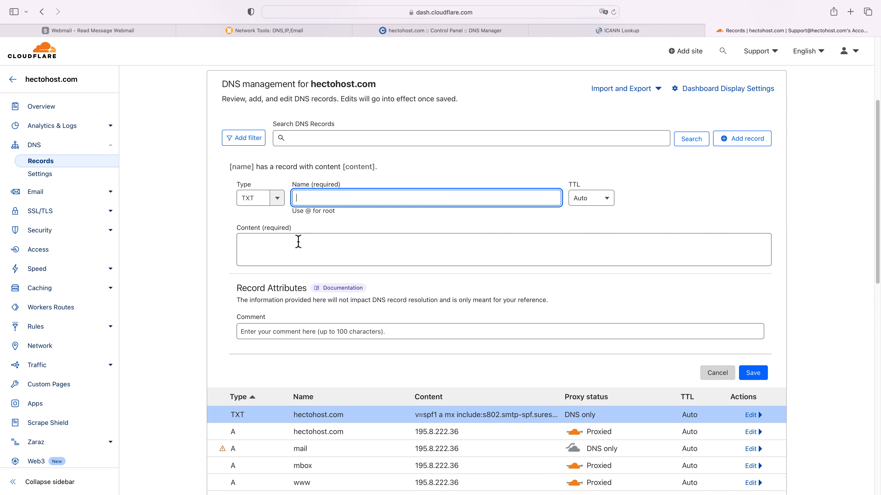
Name the TXT record dkim._domainkey and paste the DKIM public key as its content
type("dkim._domainkey")
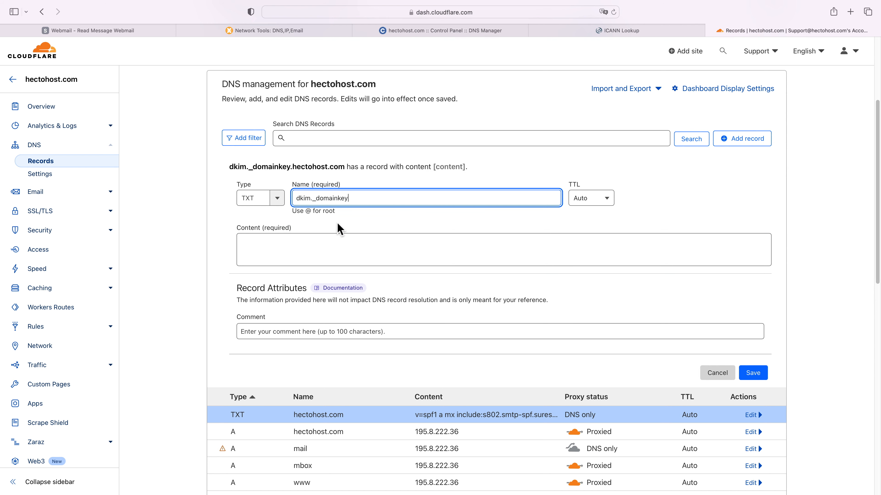
left_click(441, 30)
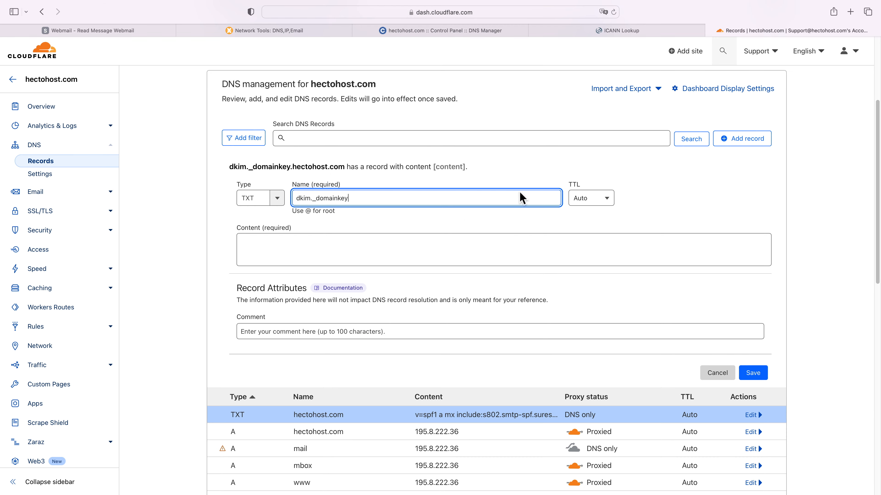
right_click(374, 242)
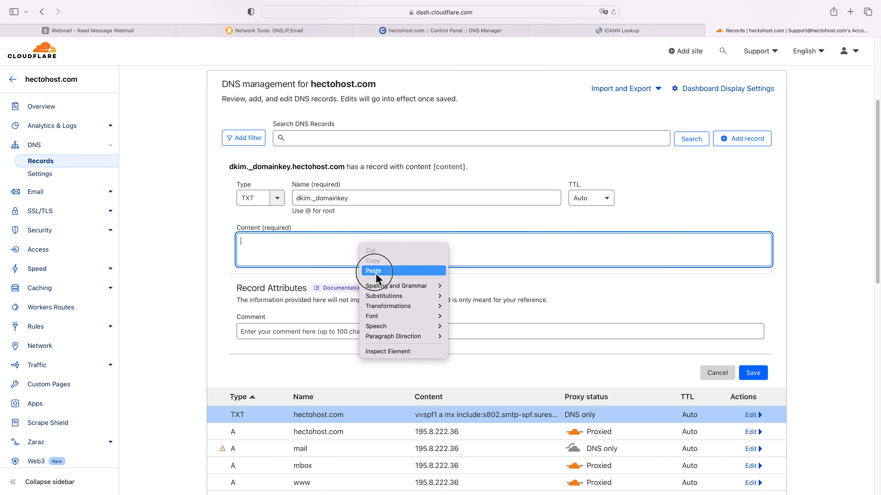
left_click(372, 270)
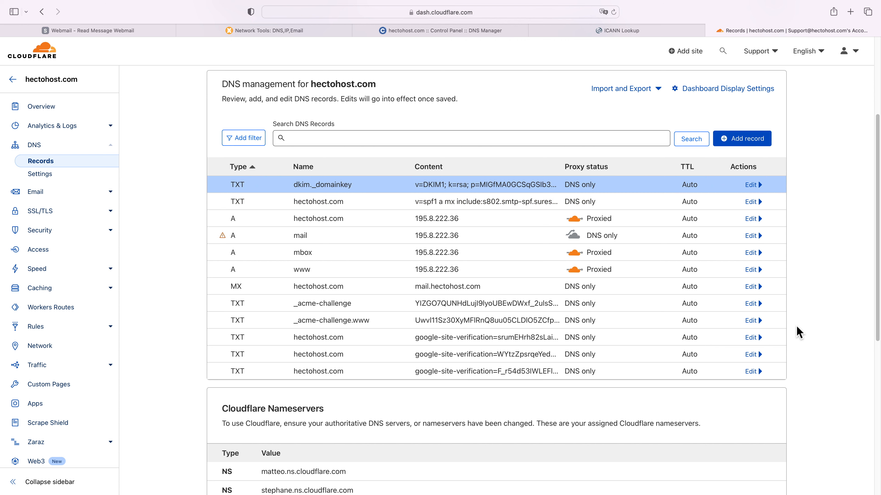
mouse_move(808, 322)
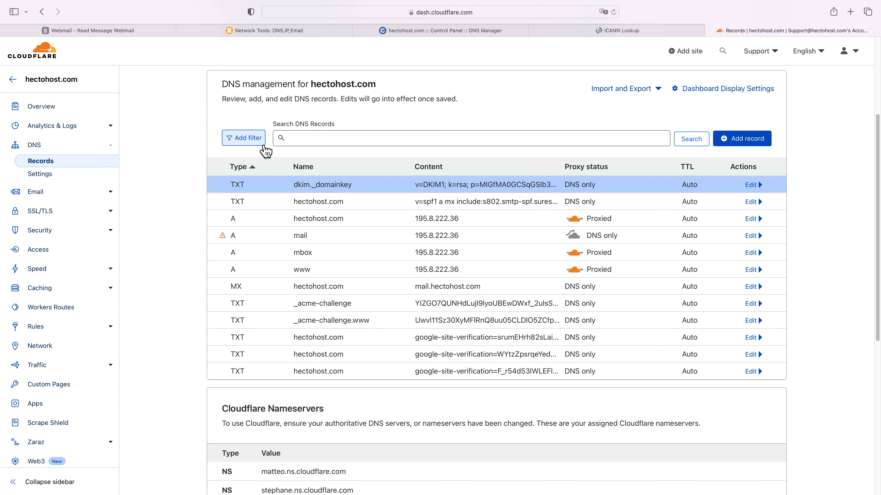
mouse_move(90, 30)
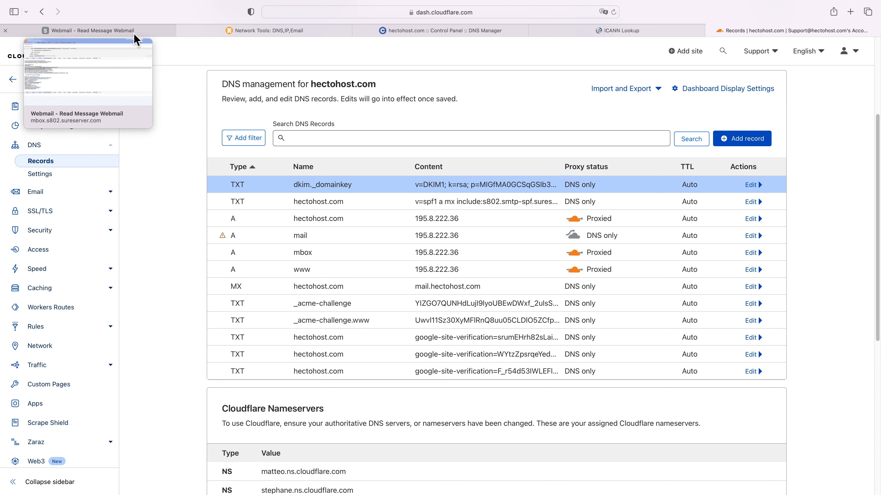
left_click(90, 30)
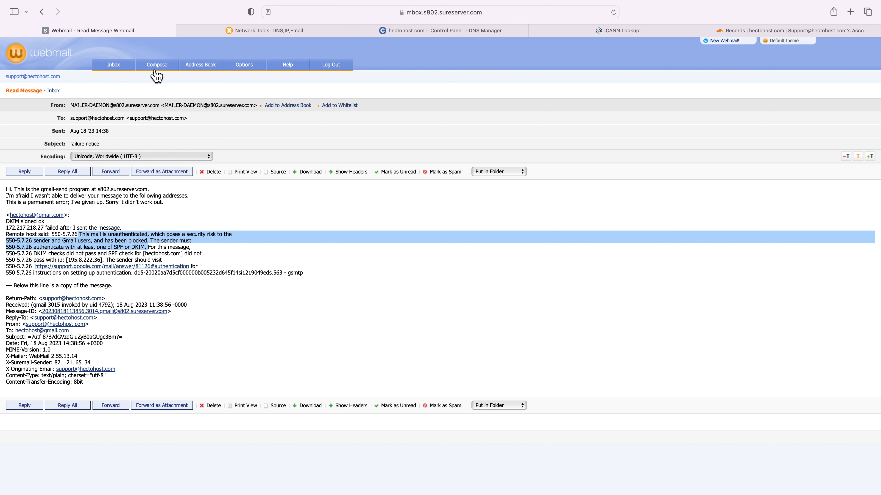
left_click(157, 65)
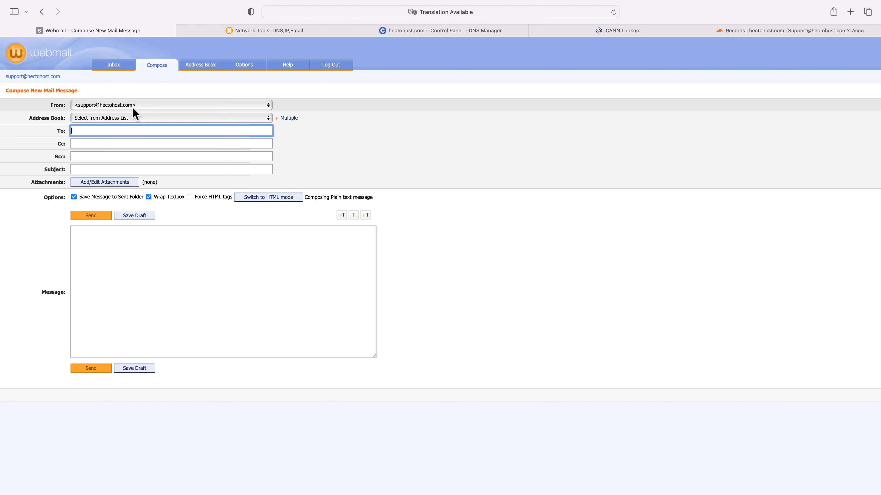
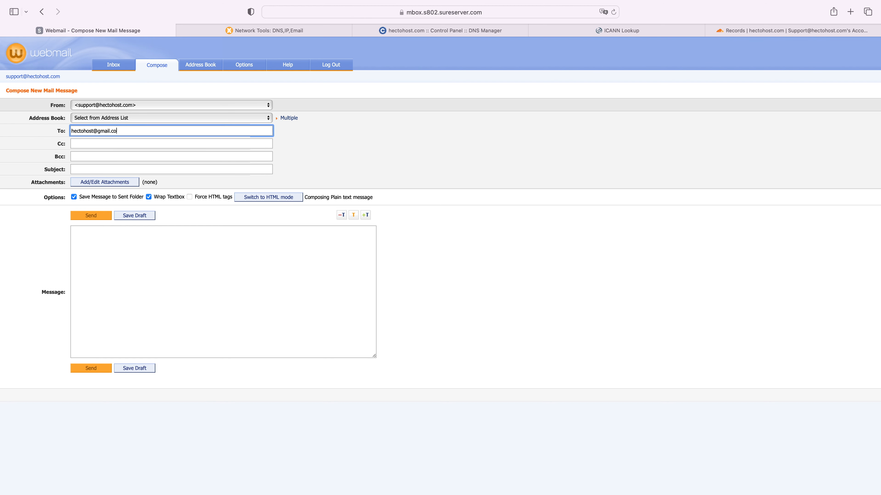
type("spf test")
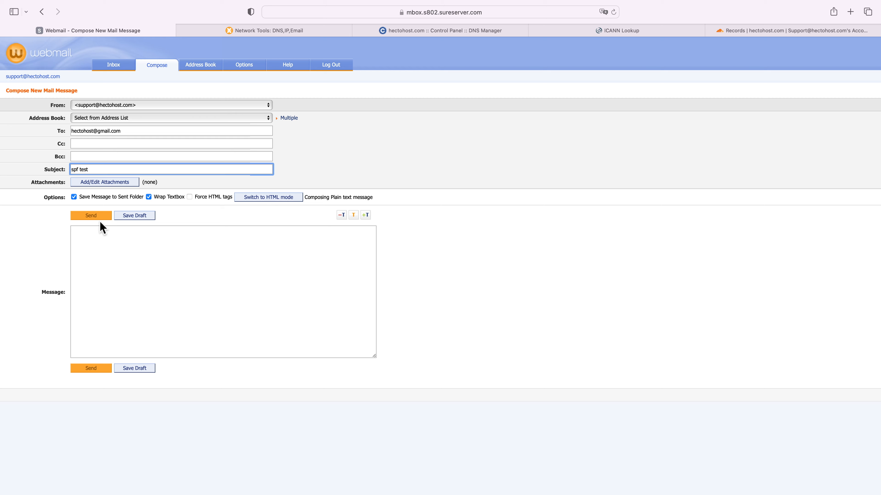
left_click(90, 215)
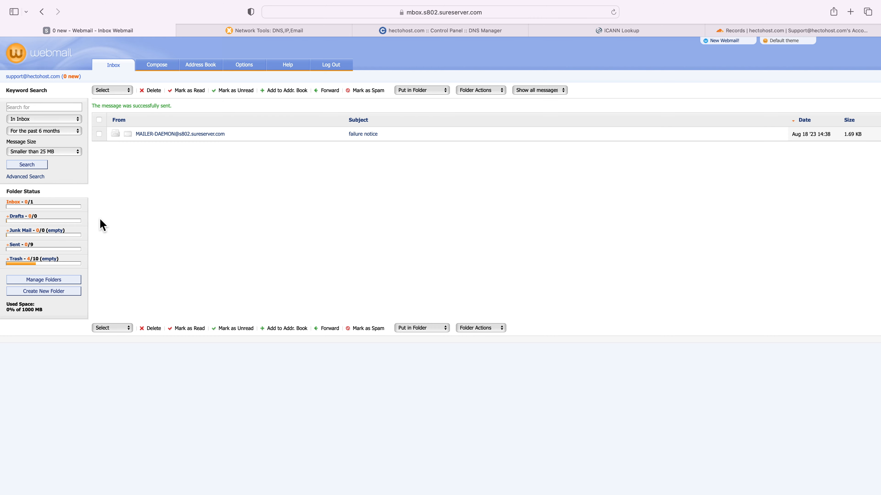
left_click(807, 31)
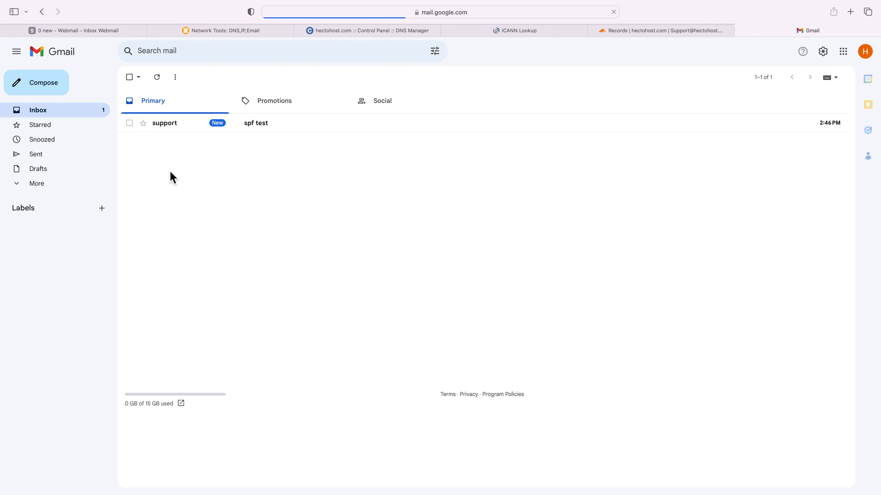